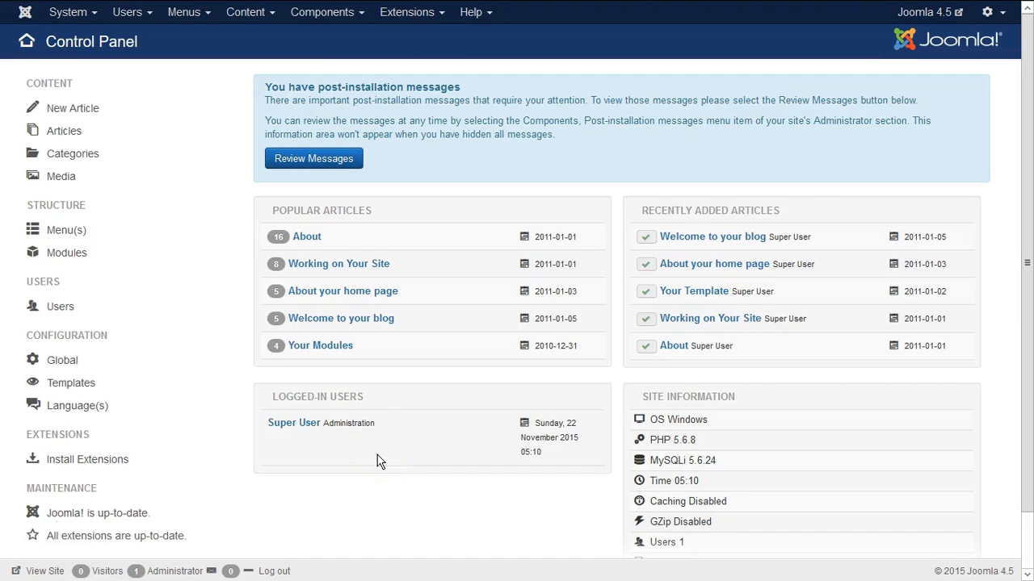
{"action": "mouse_move", "coordinate": [428, 285]}
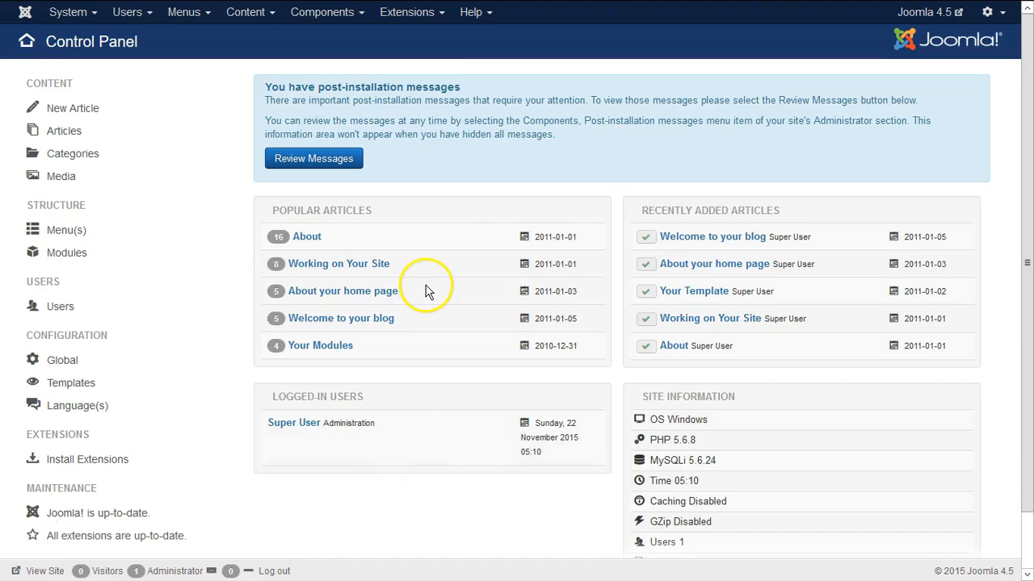
{"action": "mouse_move", "coordinate": [467, 200]}
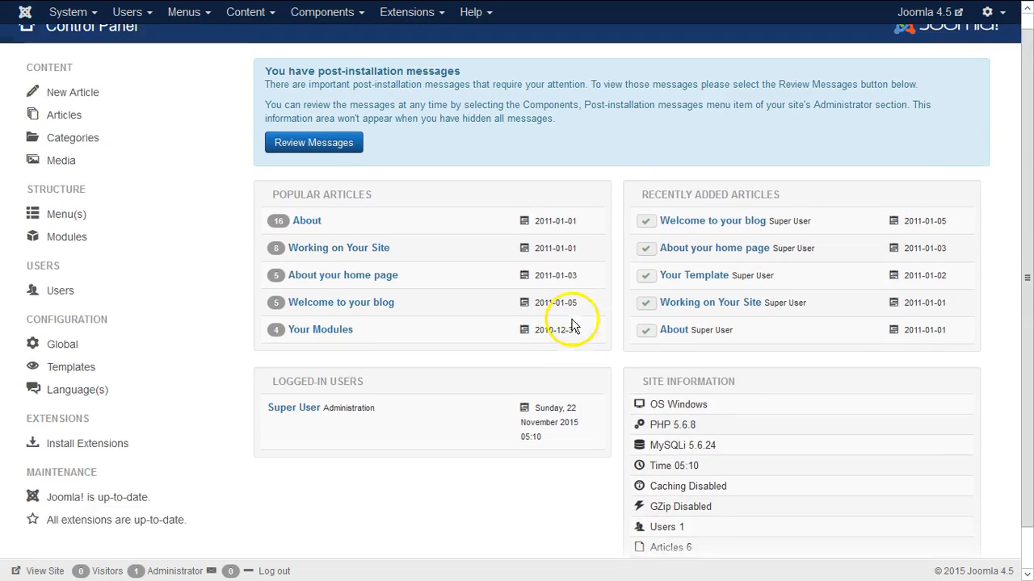
Step: Upload and install plg_adminbranding_v2.1.3_j3x.zip from the plugin bundle folder via Extensions > Manage
{"action": "scroll", "scroll_direction": "down", "scroll_amount": 3}
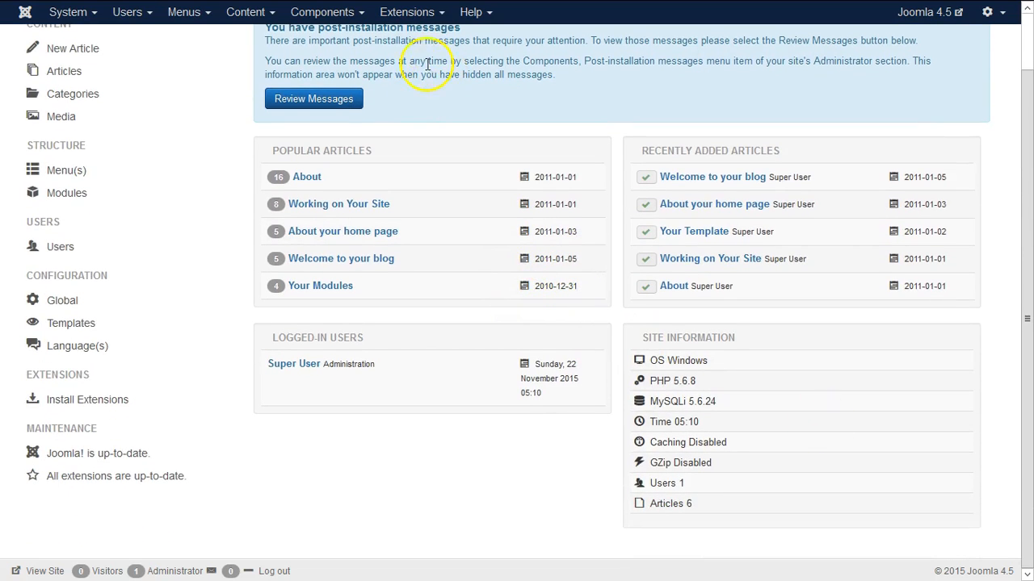
{"action": "left_click", "coordinate": [407, 11]}
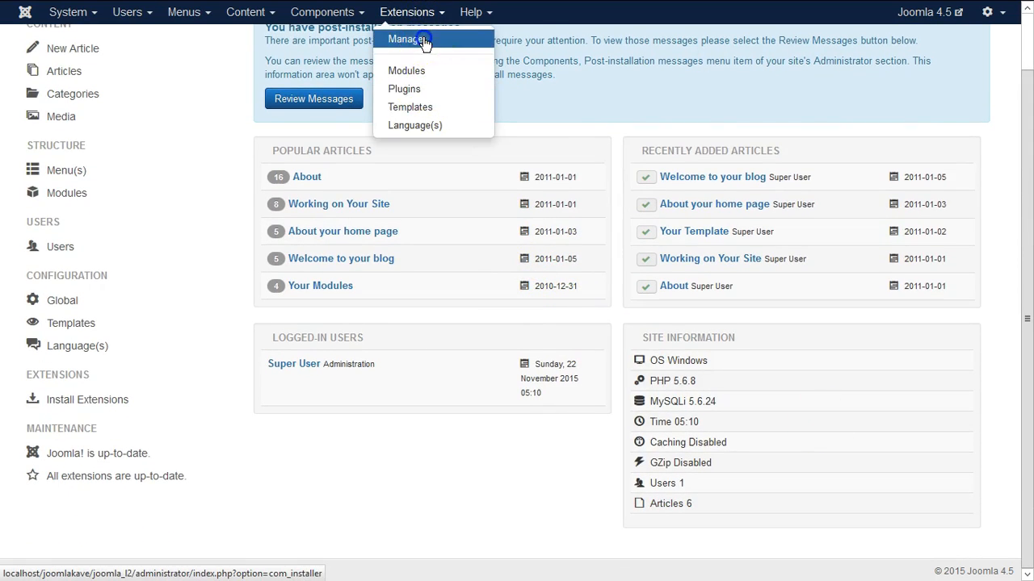
{"action": "left_click", "coordinate": [408, 39]}
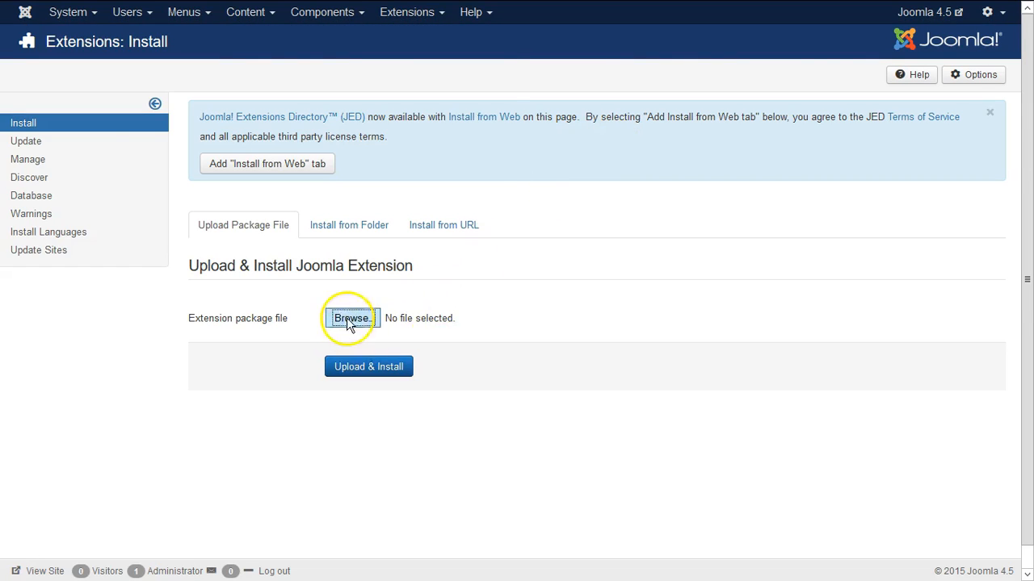
{"action": "left_click", "coordinate": [350, 318]}
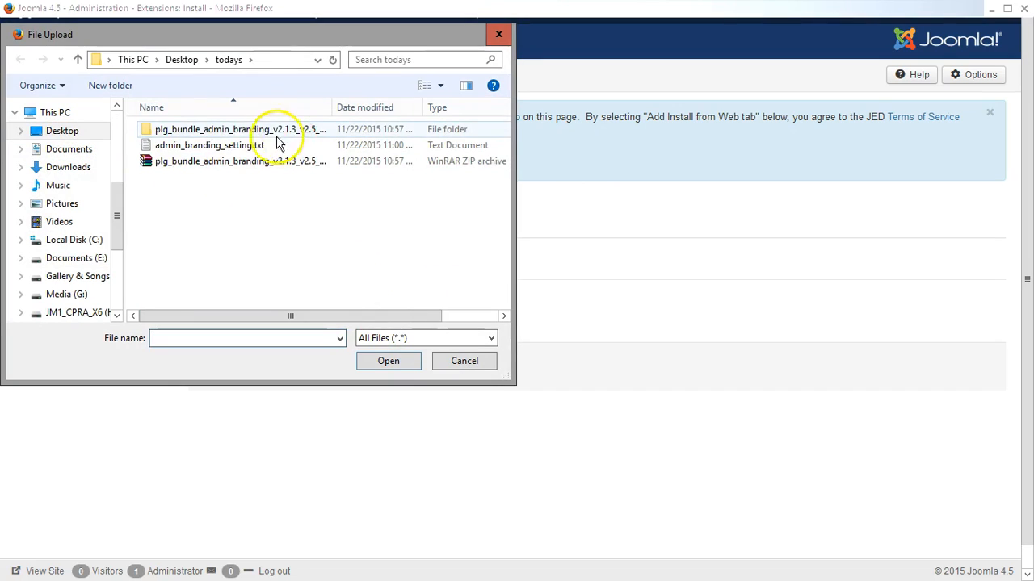
{"action": "double_click", "coordinate": [226, 129]}
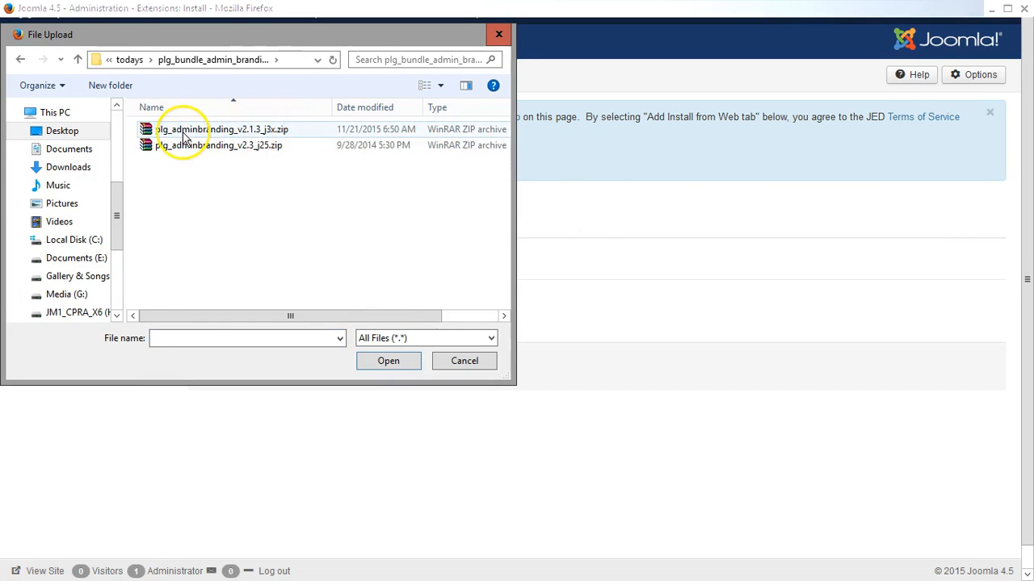
{"action": "left_click", "coordinate": [222, 129]}
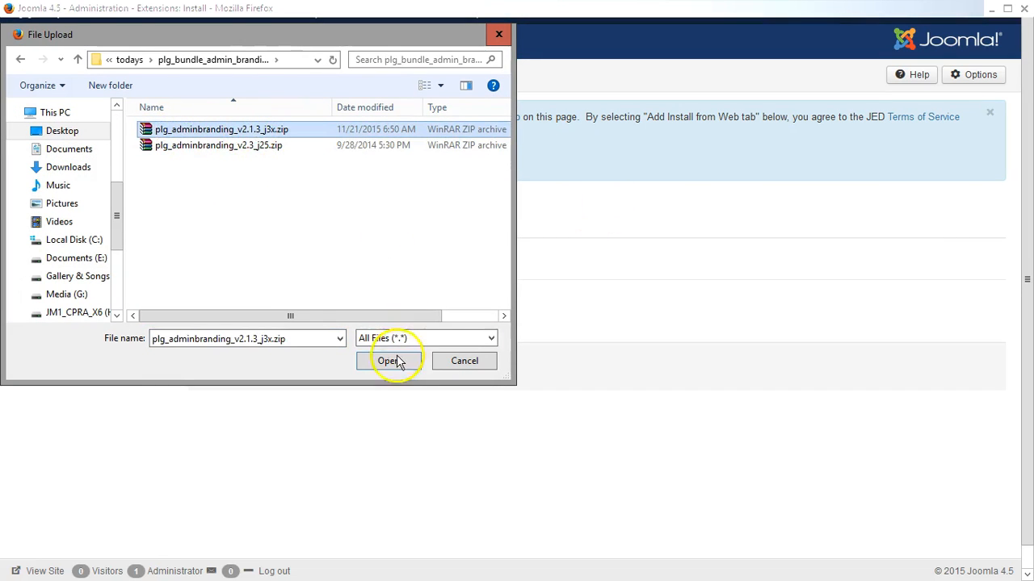
{"action": "left_click", "coordinate": [388, 361]}
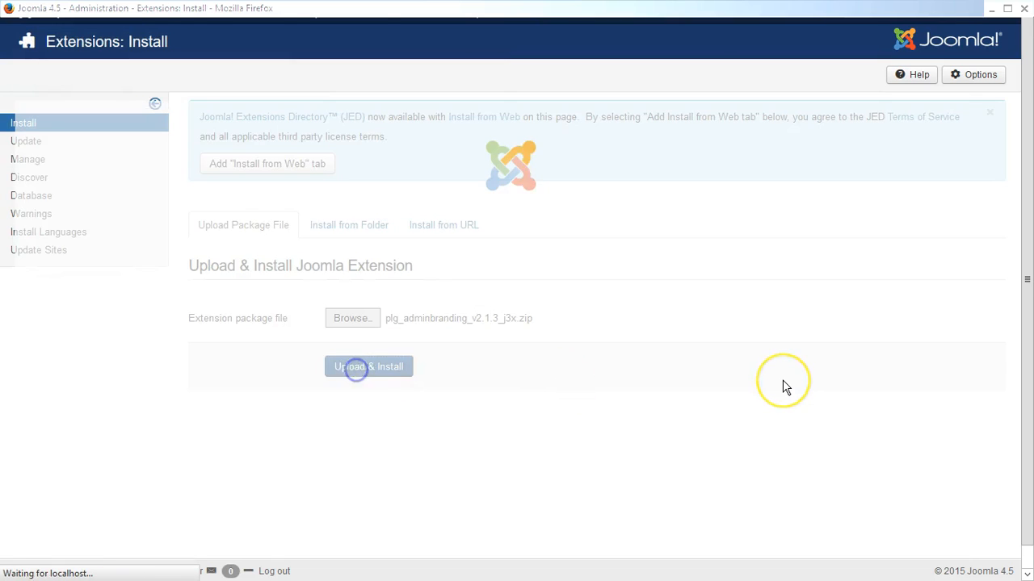
{"action": "left_click", "coordinate": [369, 365]}
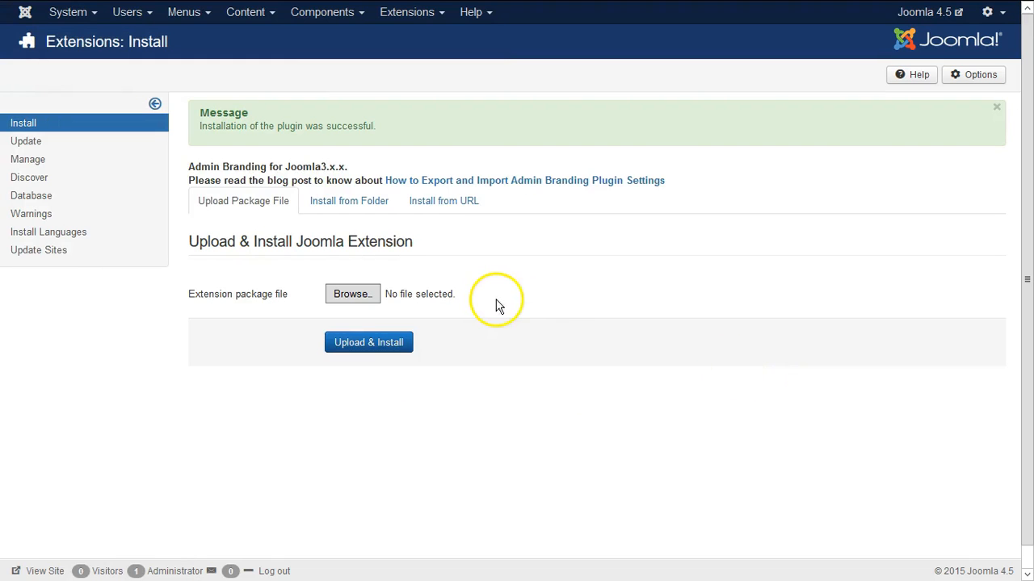
{"action": "mouse_move", "coordinate": [407, 12]}
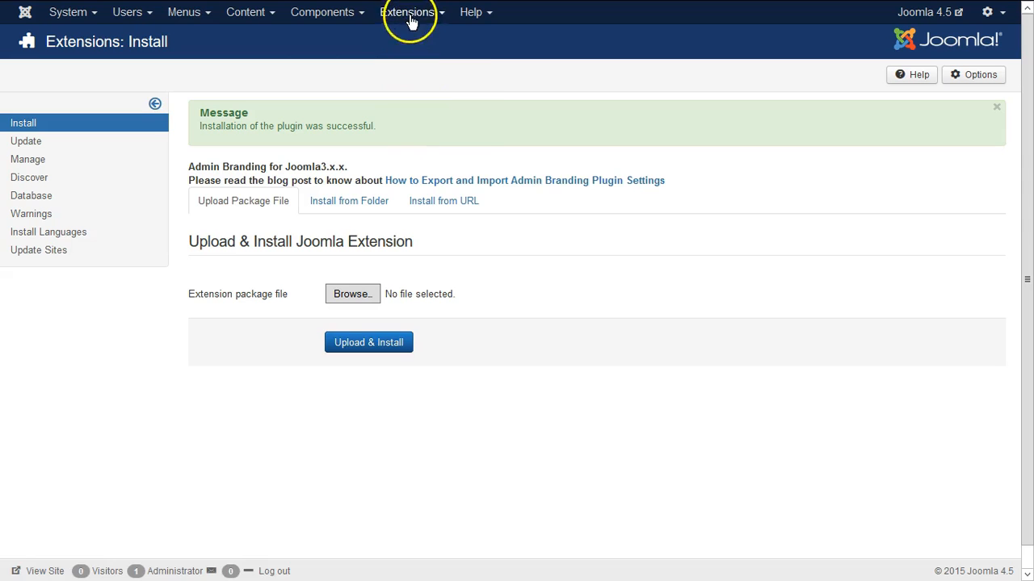
Step: Filter Extensions > Plugins by 'Admin' and open System- Admin Branding Reloaded
{"action": "left_click", "coordinate": [407, 12]}
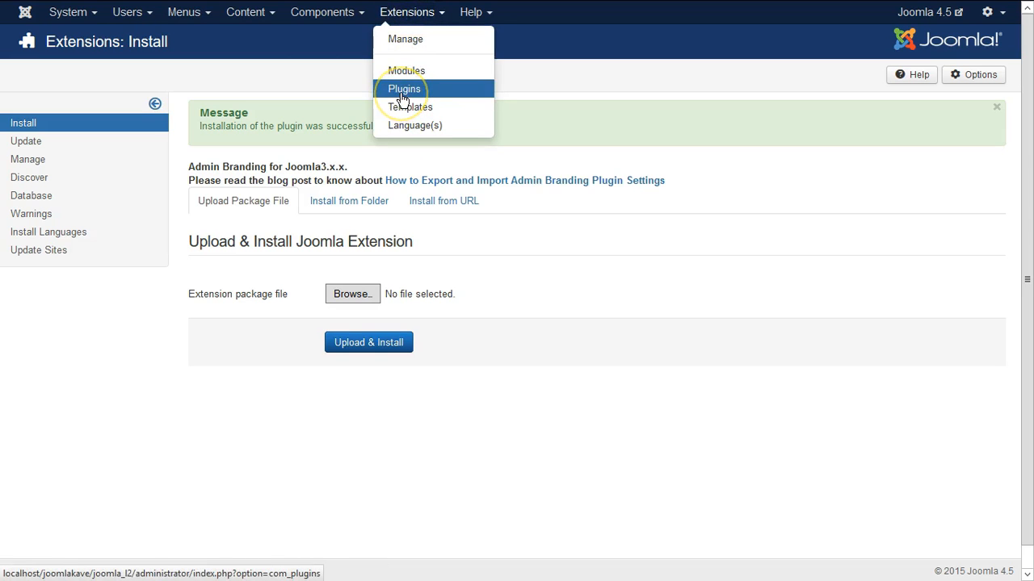
{"action": "left_click", "coordinate": [404, 88]}
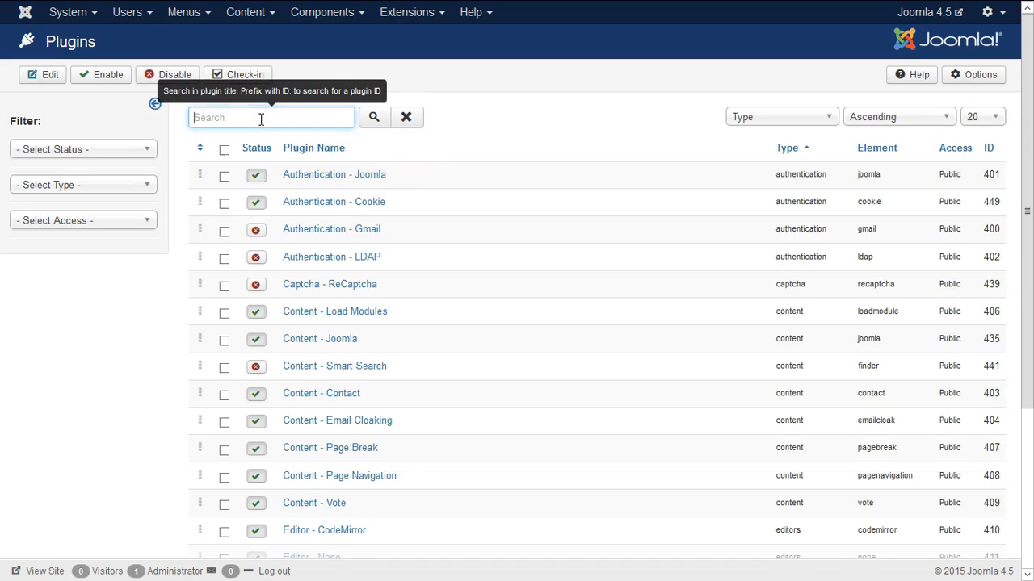
{"action": "type", "text": "Admin"}
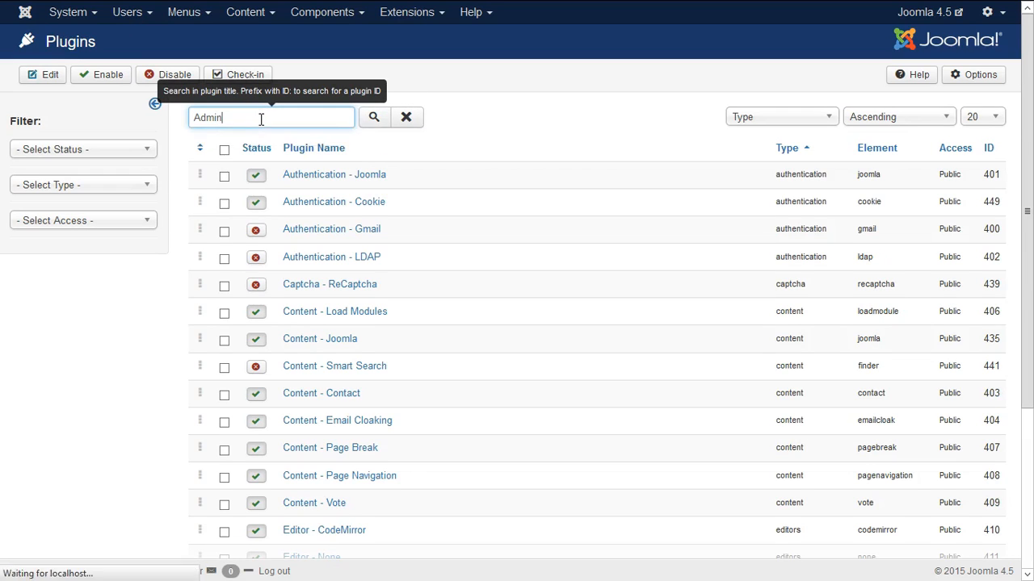
{"action": "left_click", "coordinate": [374, 117]}
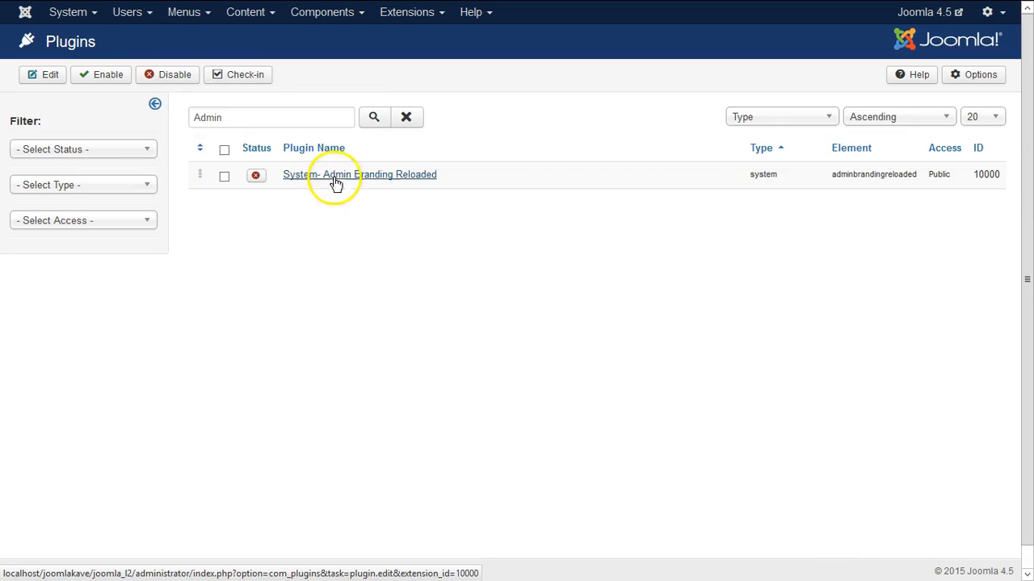
{"action": "mouse_move", "coordinate": [362, 180]}
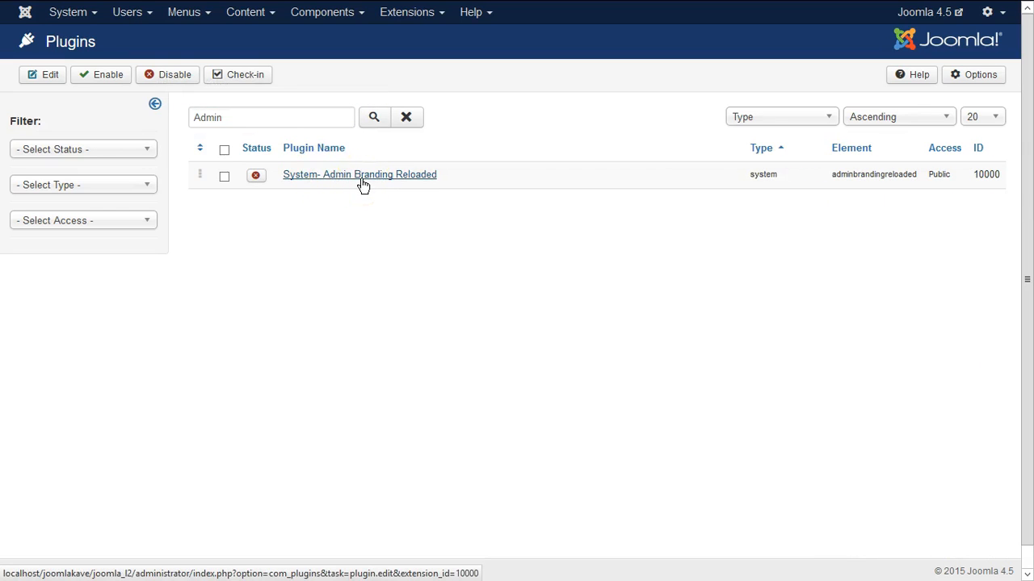
{"action": "left_click", "coordinate": [359, 175]}
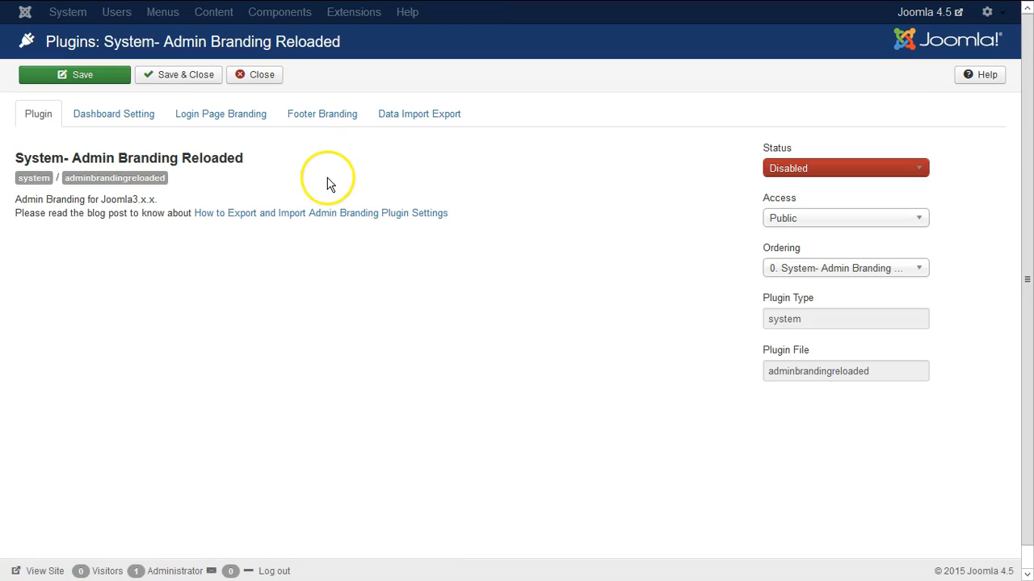
Step: Enable the plugin and browse its Dashboard, Footer, Data Import Export and Login Page Branding tabs
{"action": "left_click", "coordinate": [844, 167]}
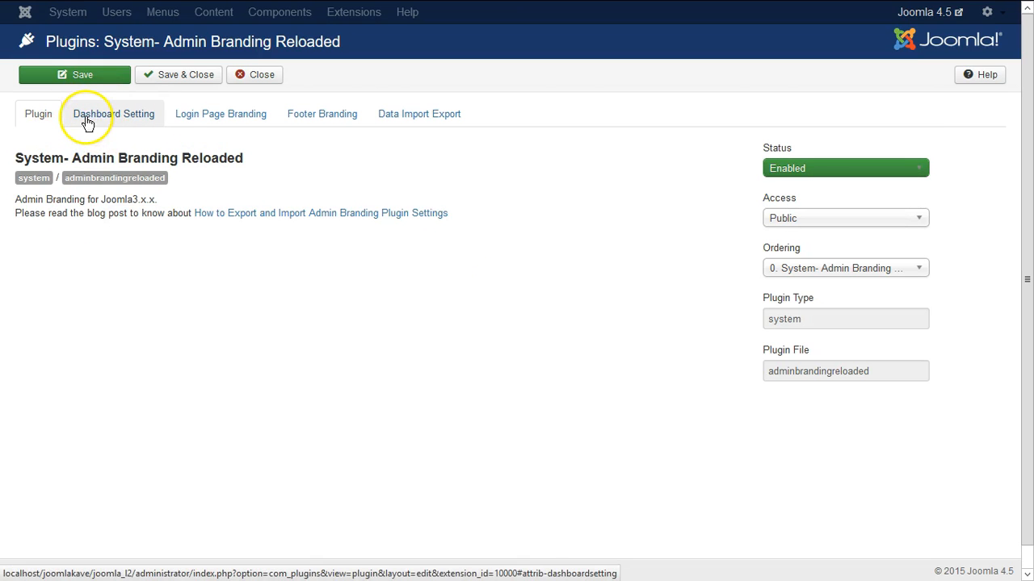
{"action": "left_click", "coordinate": [113, 114]}
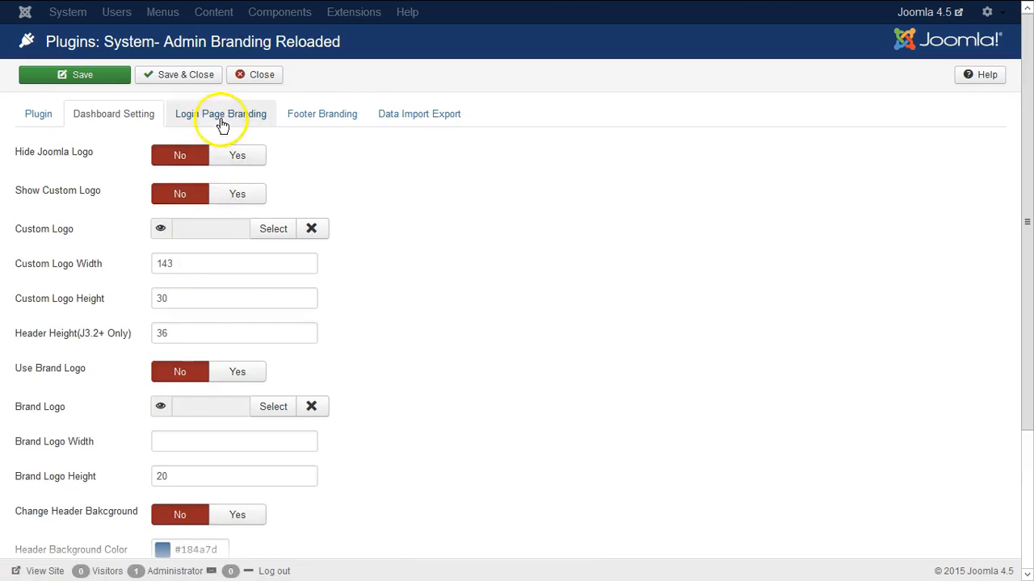
{"action": "left_click", "coordinate": [322, 114]}
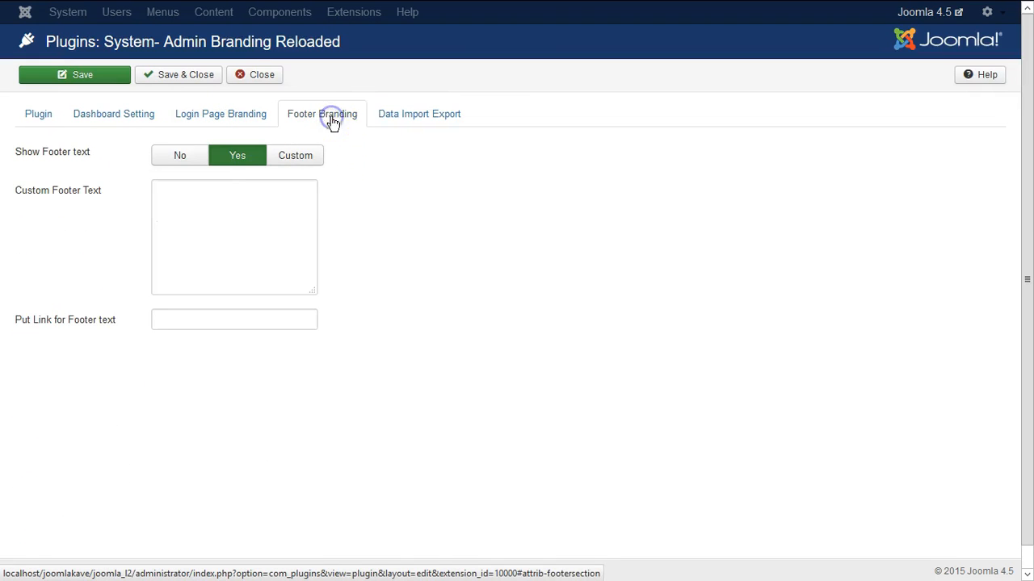
{"action": "left_click", "coordinate": [418, 113]}
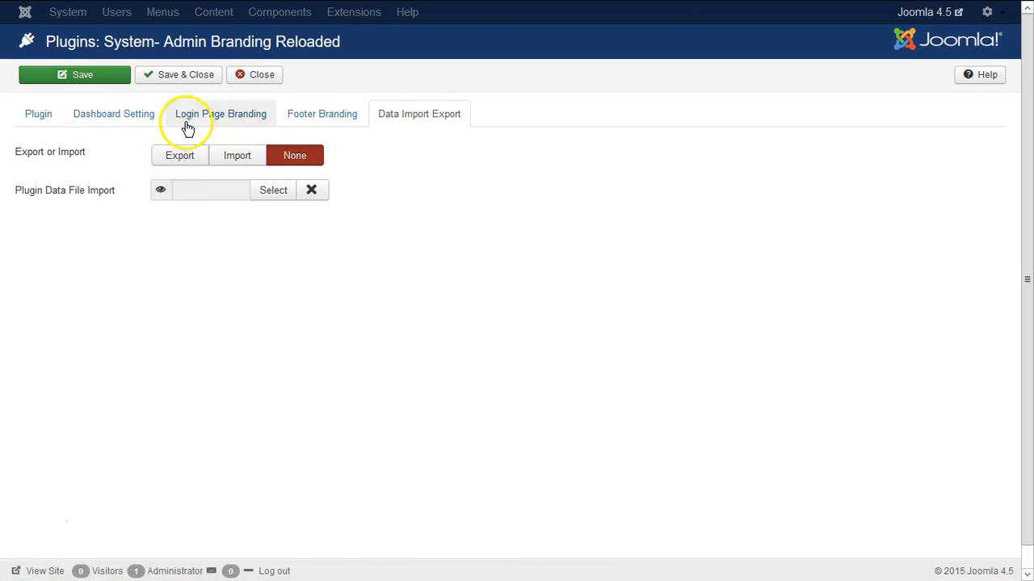
{"action": "left_click", "coordinate": [221, 113]}
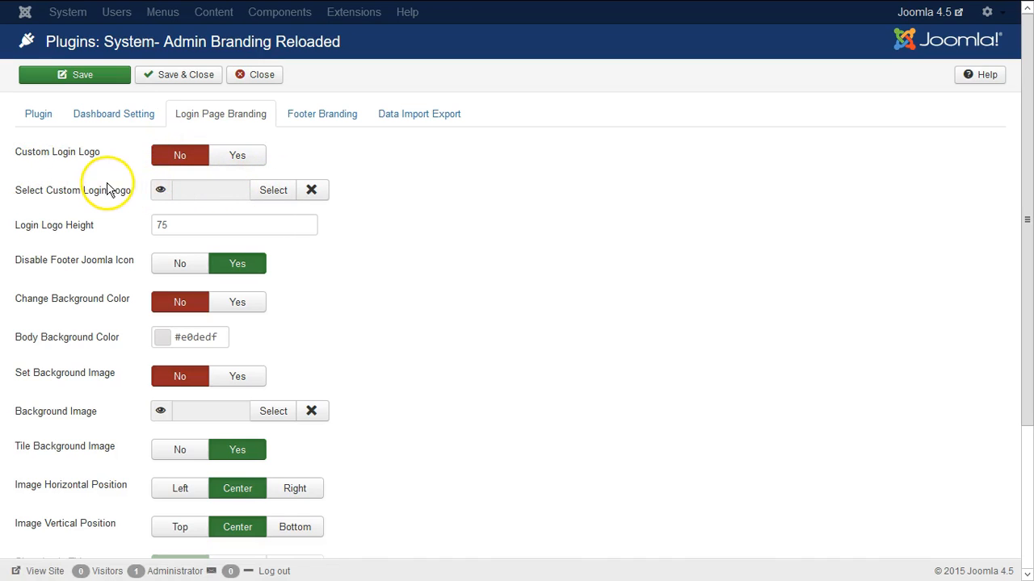
{"action": "mouse_move", "coordinate": [55, 158]}
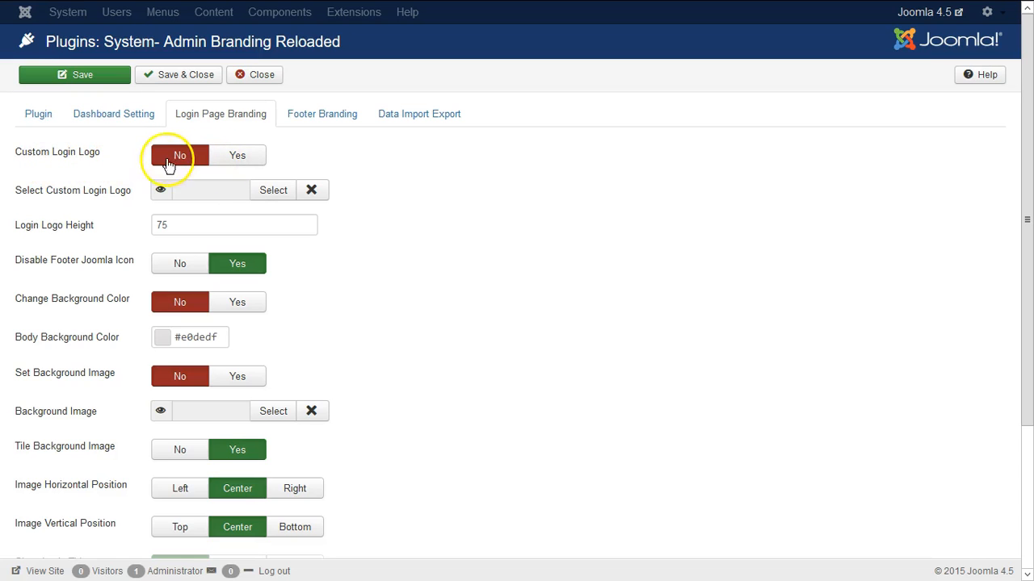
{"action": "mouse_move", "coordinate": [155, 166]}
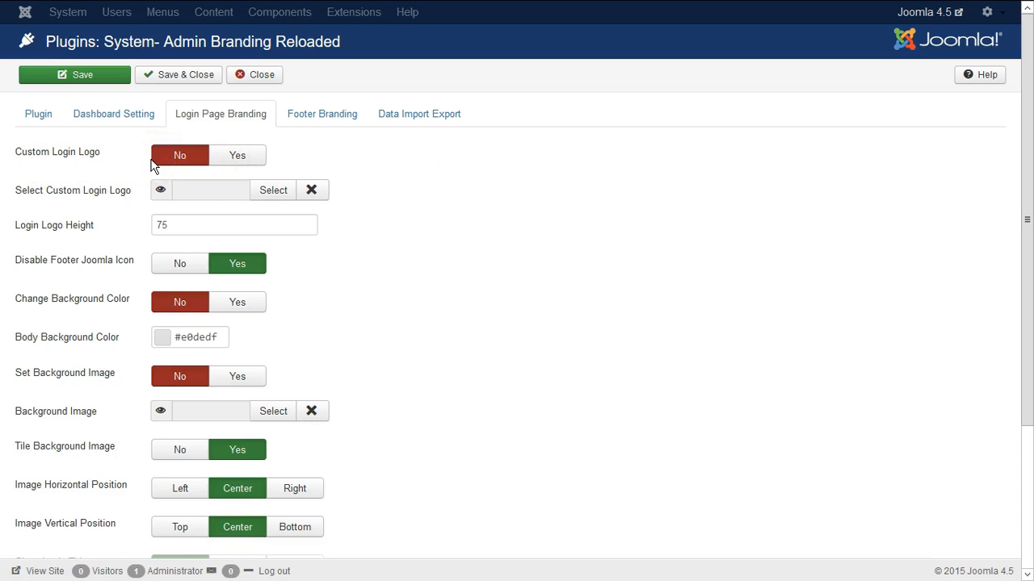
{"action": "mouse_move", "coordinate": [489, 196]}
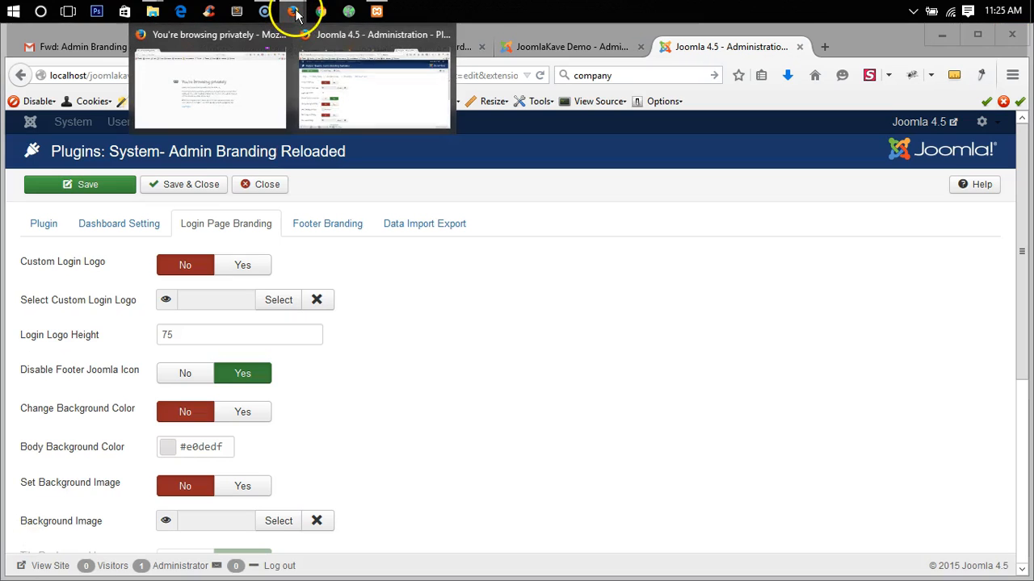
Step: Load localhost/joomlakave/joomla_2/administrator/ in the private browsing window
{"action": "left_click", "coordinate": [210, 89]}
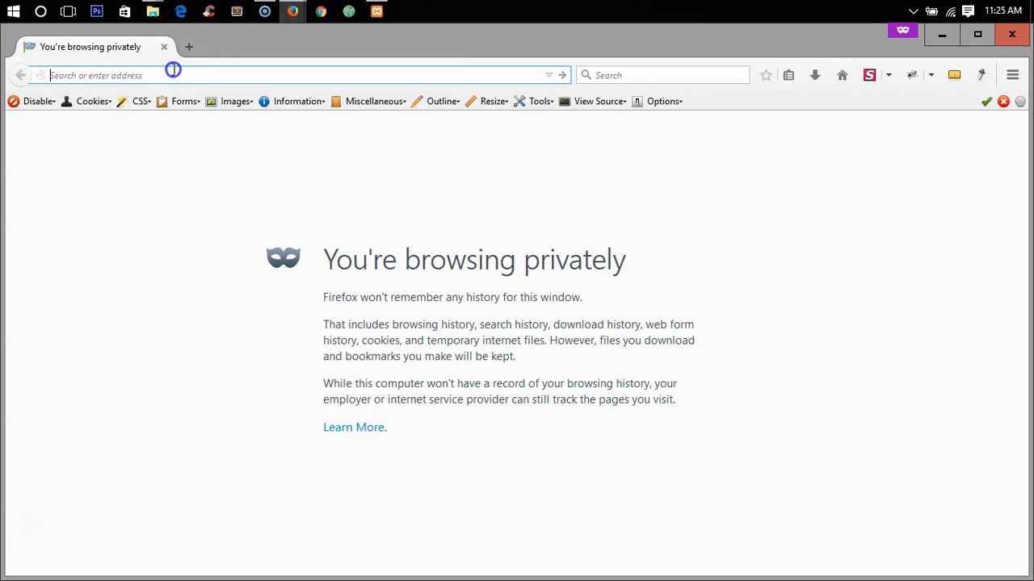
{"action": "type", "text": "localhost/joomlakave/joomla_2/administrator/"}
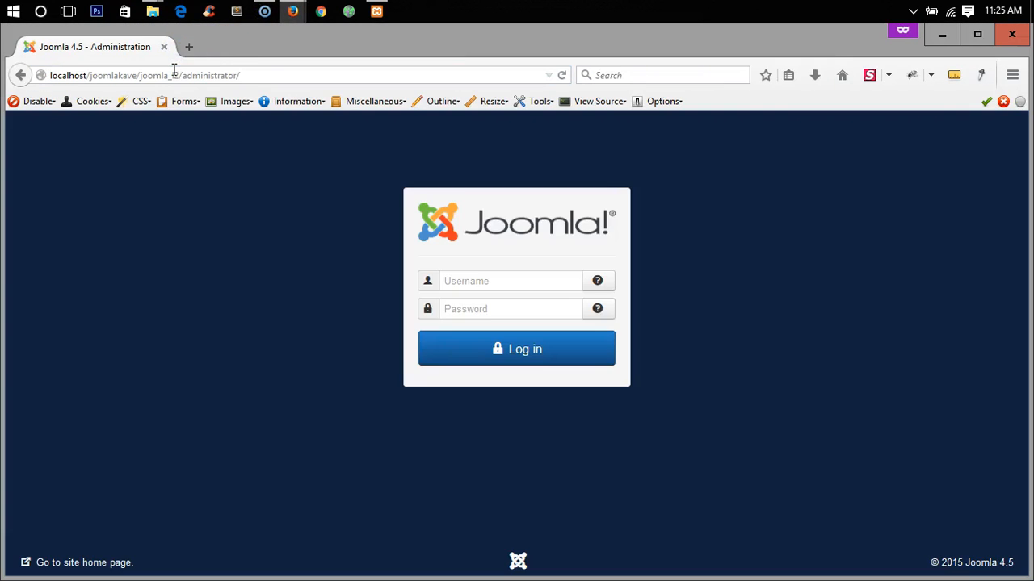
{"action": "mouse_move", "coordinate": [477, 267]}
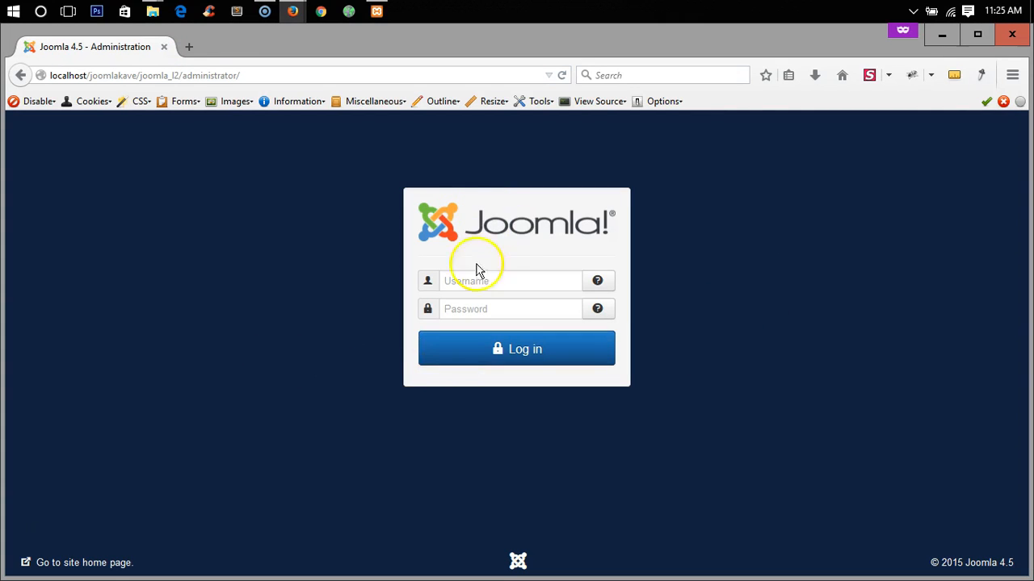
{"action": "mouse_move", "coordinate": [292, 11]}
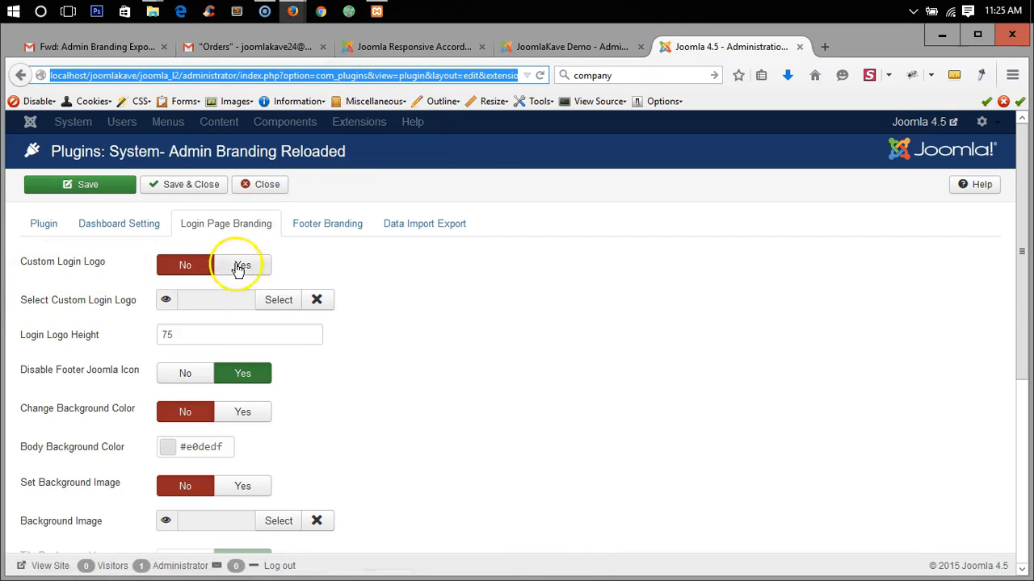
Step: Turn Custom Login Logo on and insert images/logo.png as the logo
{"action": "left_click", "coordinate": [243, 265]}
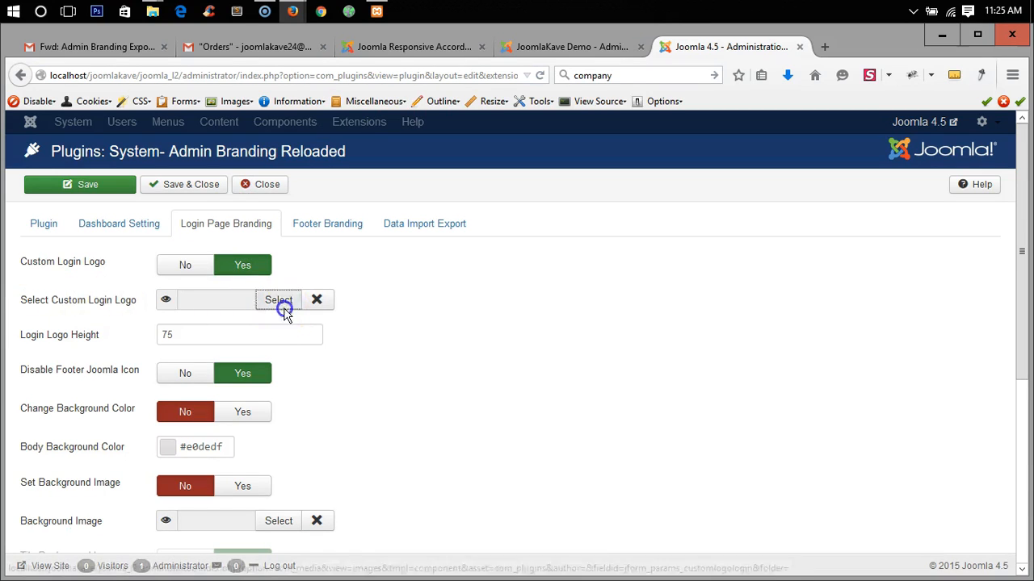
{"action": "left_click", "coordinate": [278, 299]}
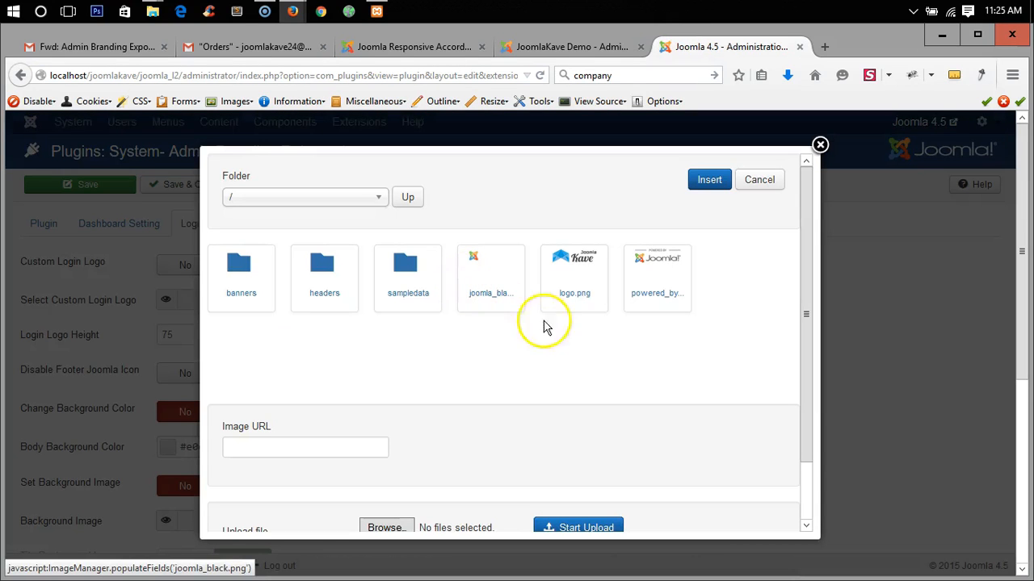
{"action": "mouse_move", "coordinate": [574, 271]}
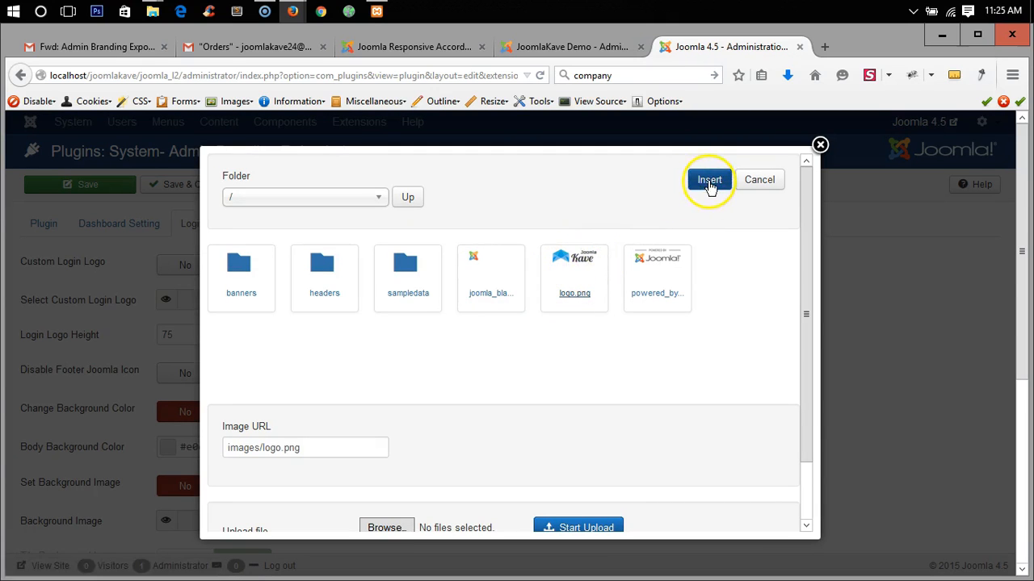
{"action": "left_click", "coordinate": [708, 179]}
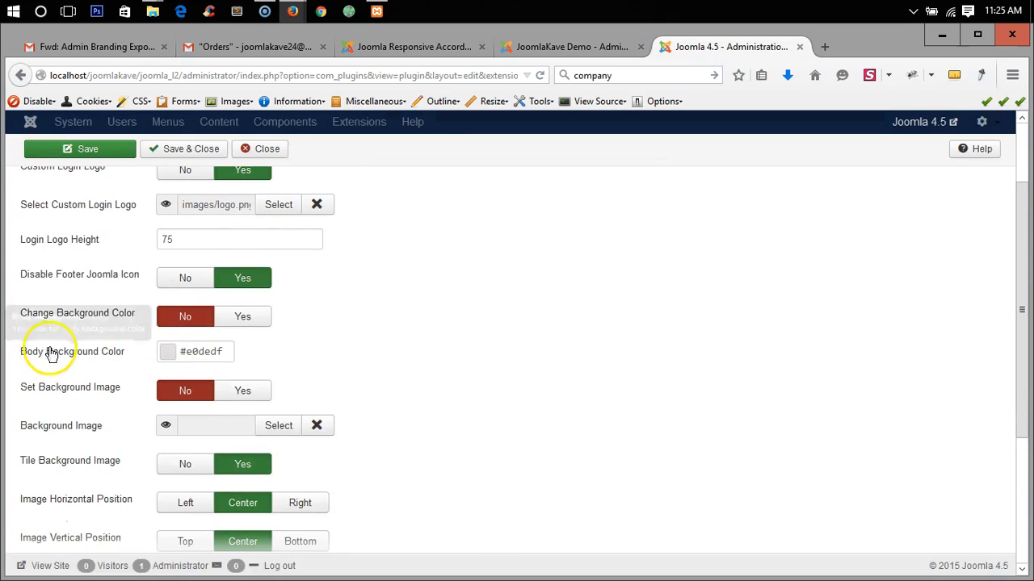
Step: Set Change Background Color to Yes, keeping body colour #e0dedf
{"action": "left_click", "coordinate": [185, 316]}
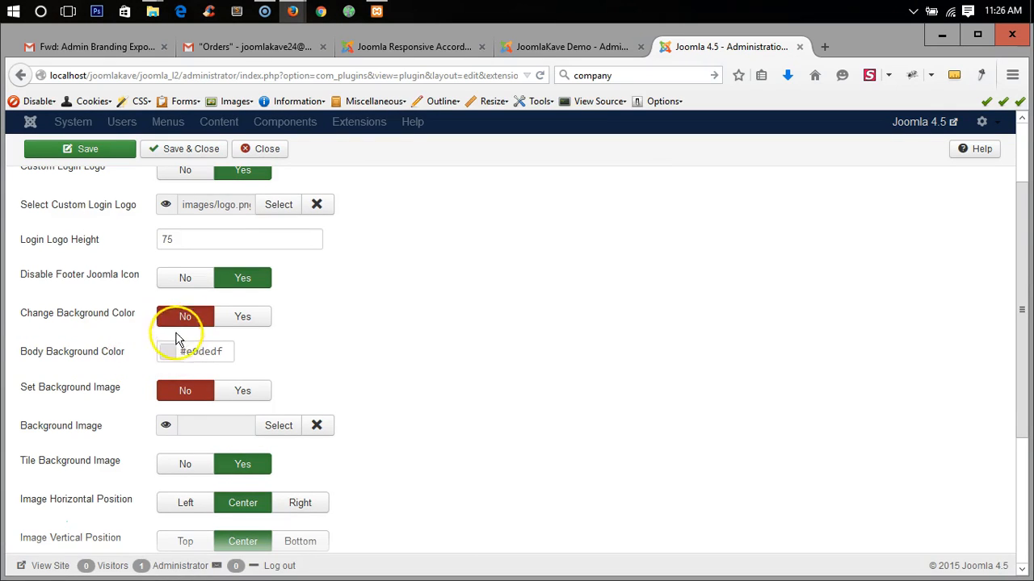
{"action": "left_click", "coordinate": [242, 316]}
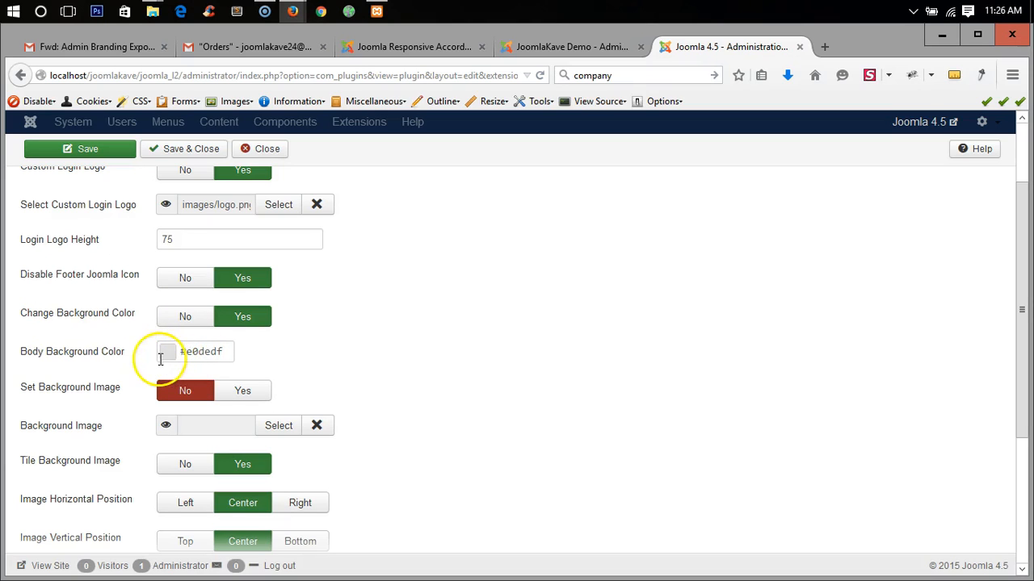
{"action": "scroll", "scroll_direction": "down", "scroll_amount": 3}
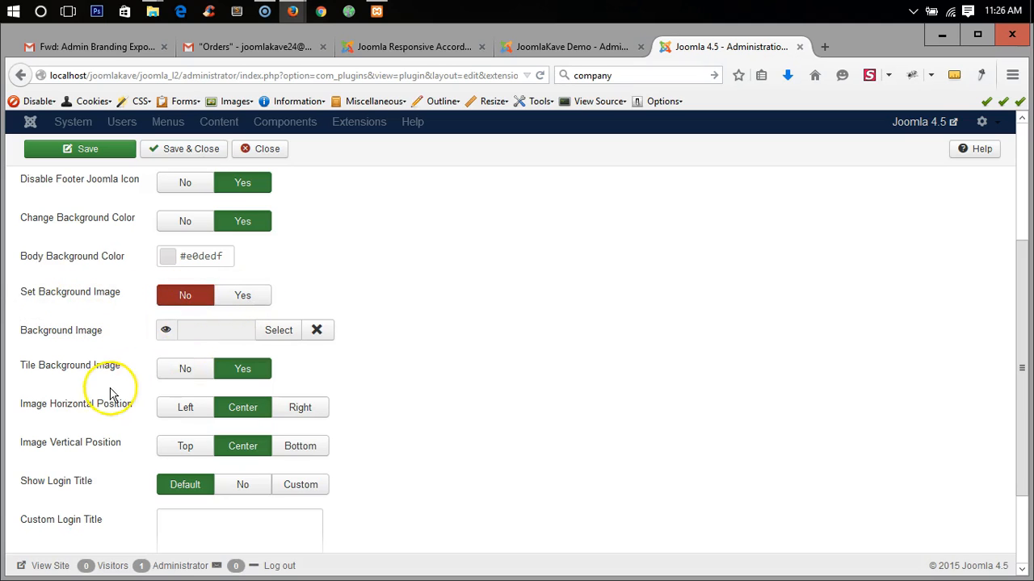
{"action": "scroll", "scroll_direction": "down", "scroll_amount": 3}
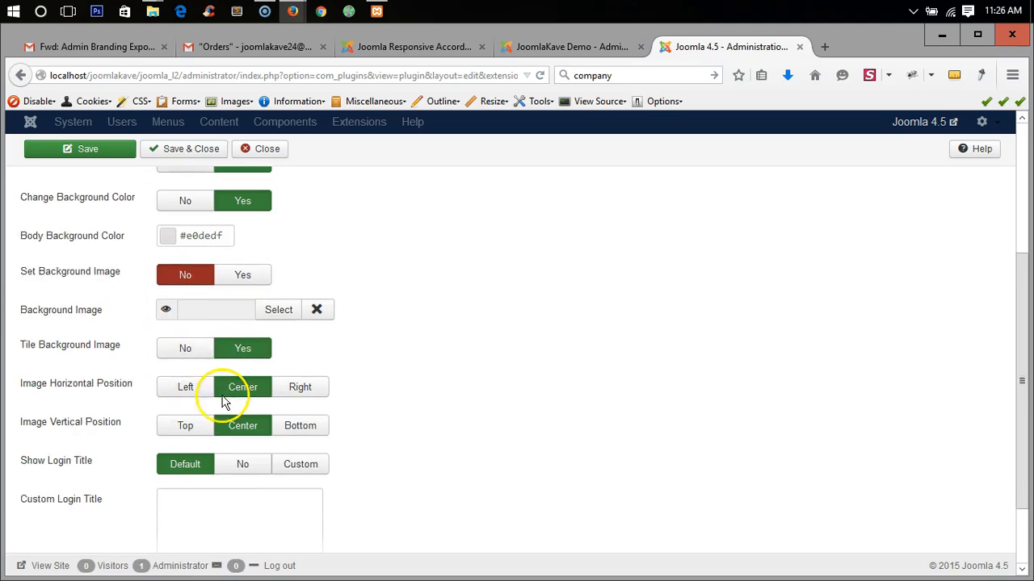
{"action": "scroll", "scroll_direction": "down", "scroll_amount": 3}
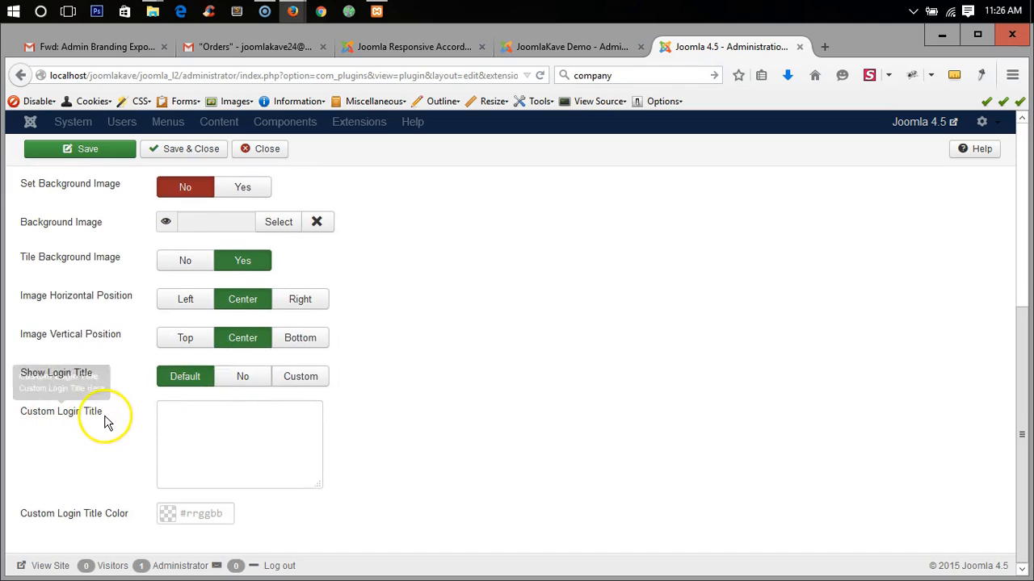
Step: Set Show Login Title to Custom and enter 'Welcome To JoomlaKave'
{"action": "left_click", "coordinate": [300, 377]}
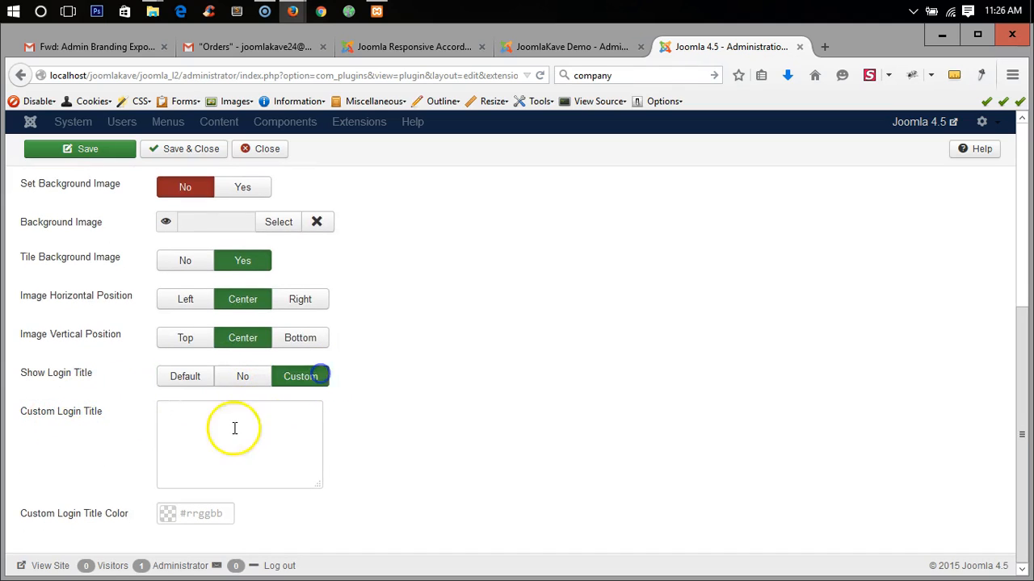
{"action": "type", "text": "W"}
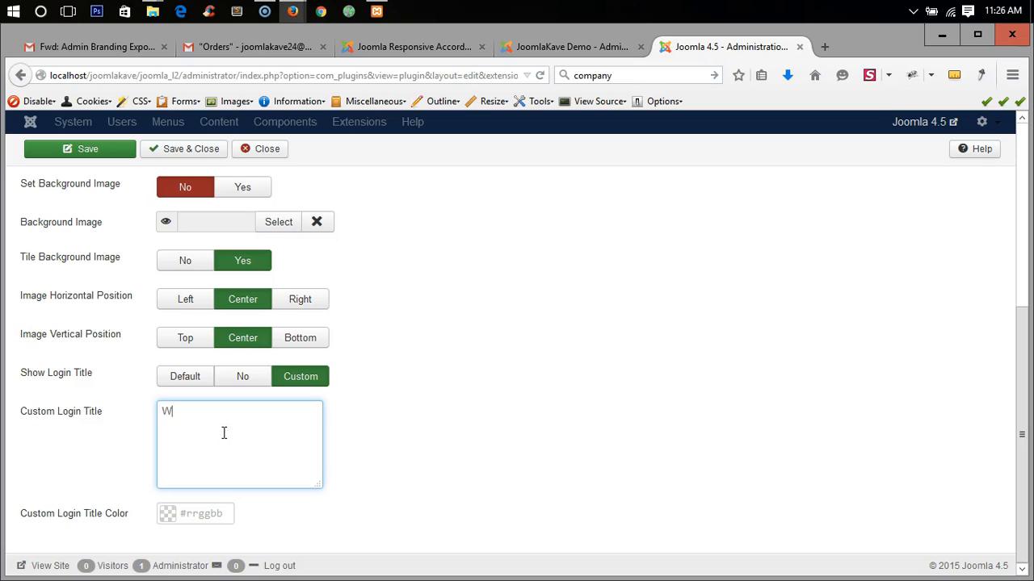
{"action": "type", "text": "elcome"}
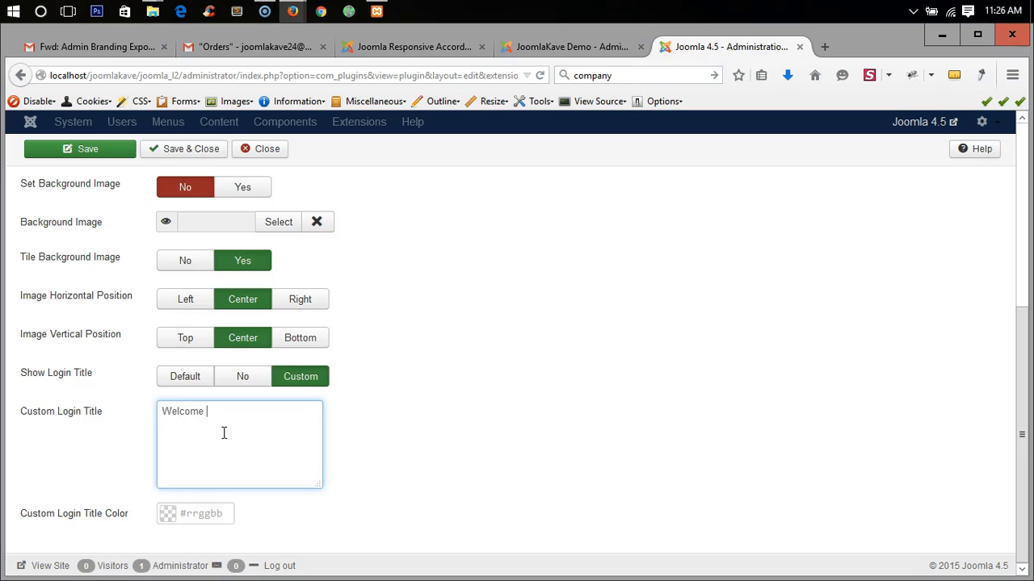
{"action": "type", "text": "To J"}
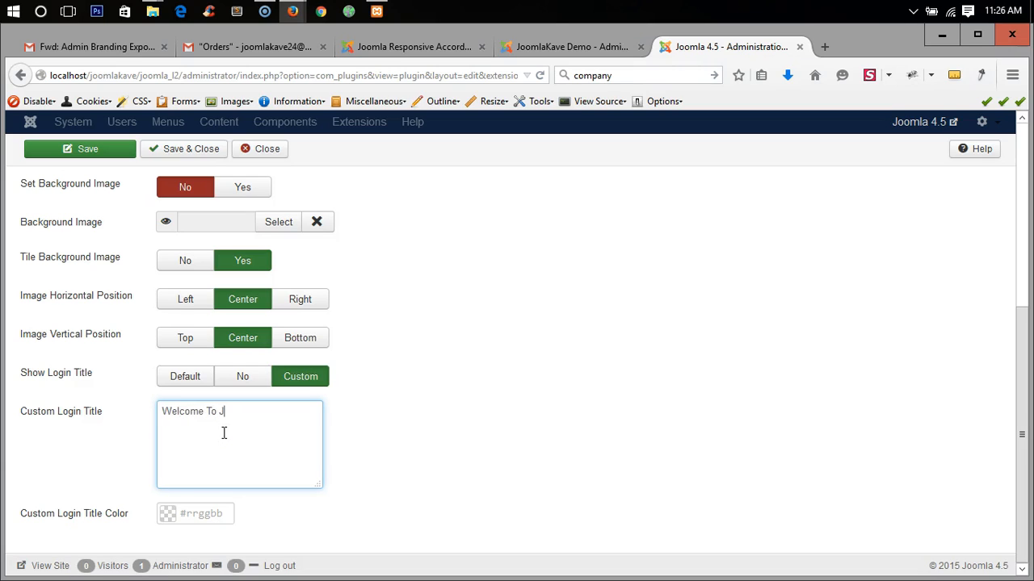
{"action": "type", "text": "oomla"}
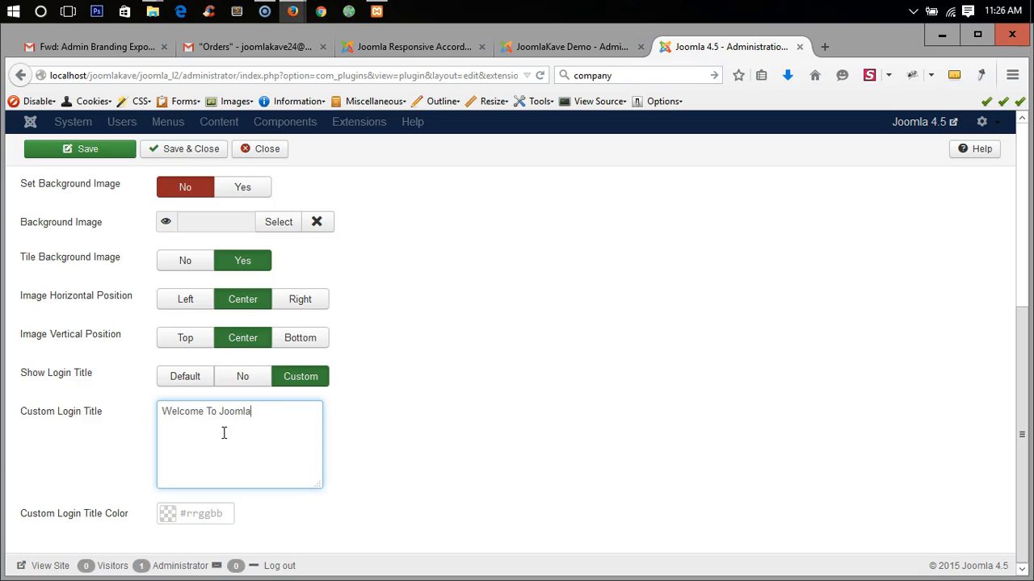
{"action": "type", "text": "Kave"}
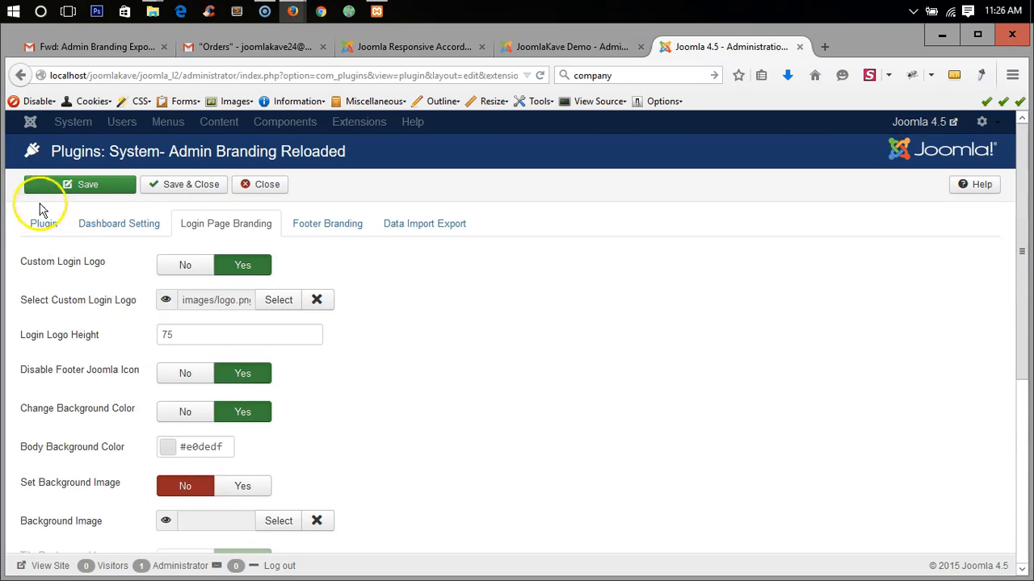
Step: Save the plugin's JoomlaKave logo and login title settings
{"action": "left_click", "coordinate": [79, 184]}
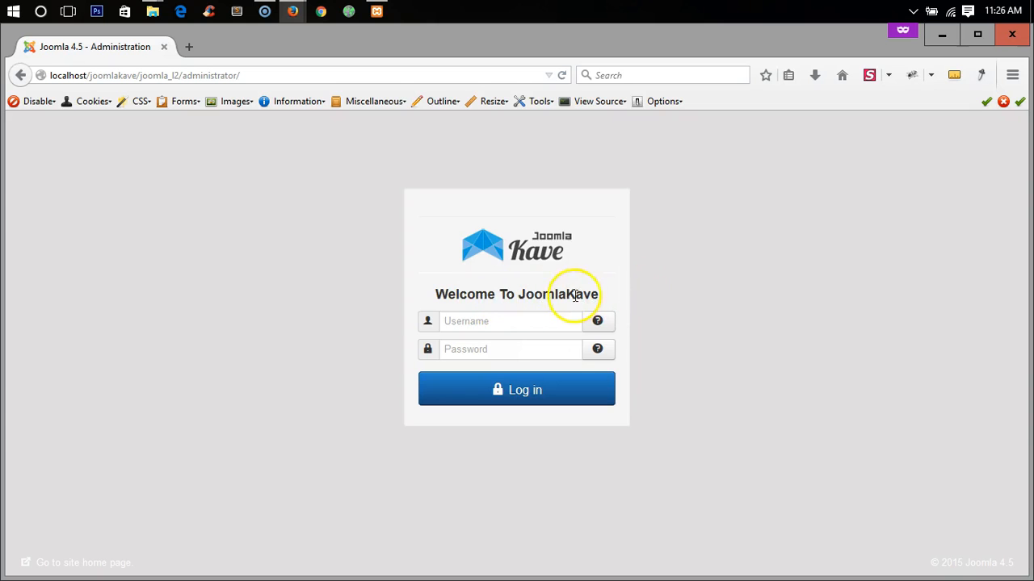
{"action": "mouse_move", "coordinate": [297, 11]}
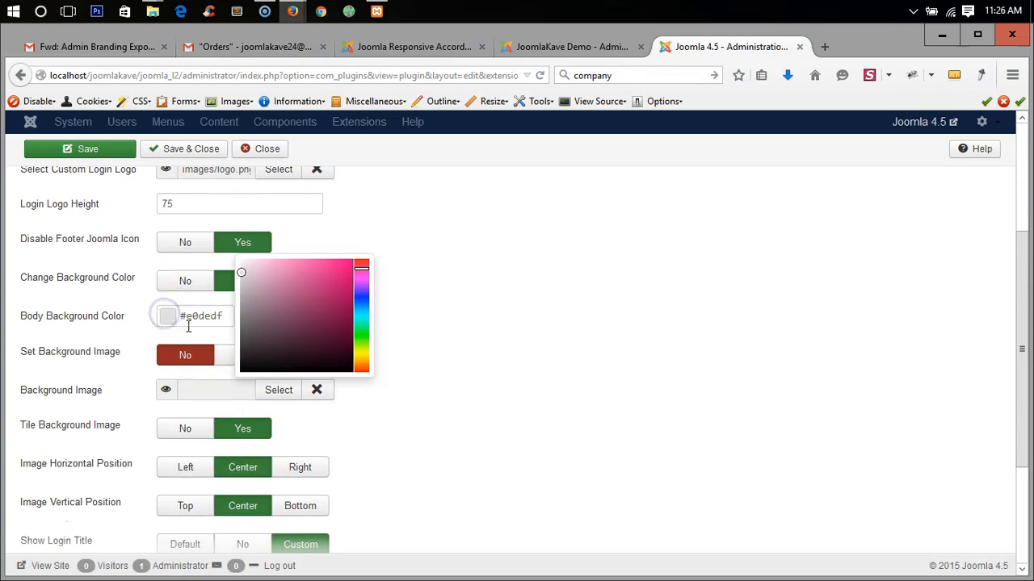
Step: Pick #0a0a0a as the body background colour and save the plugin
{"action": "left_click", "coordinate": [242, 368]}
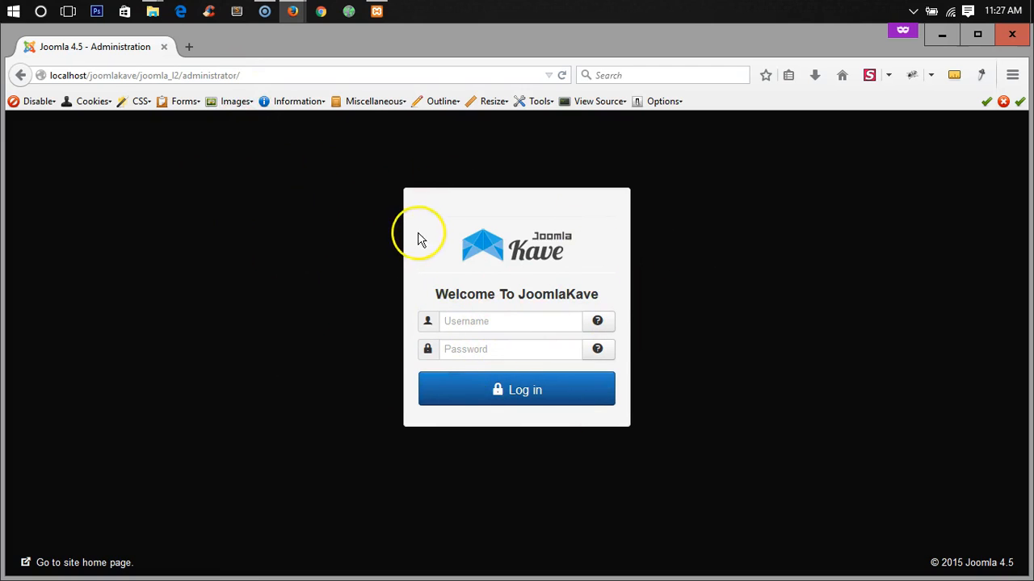
{"action": "mouse_move", "coordinate": [293, 11]}
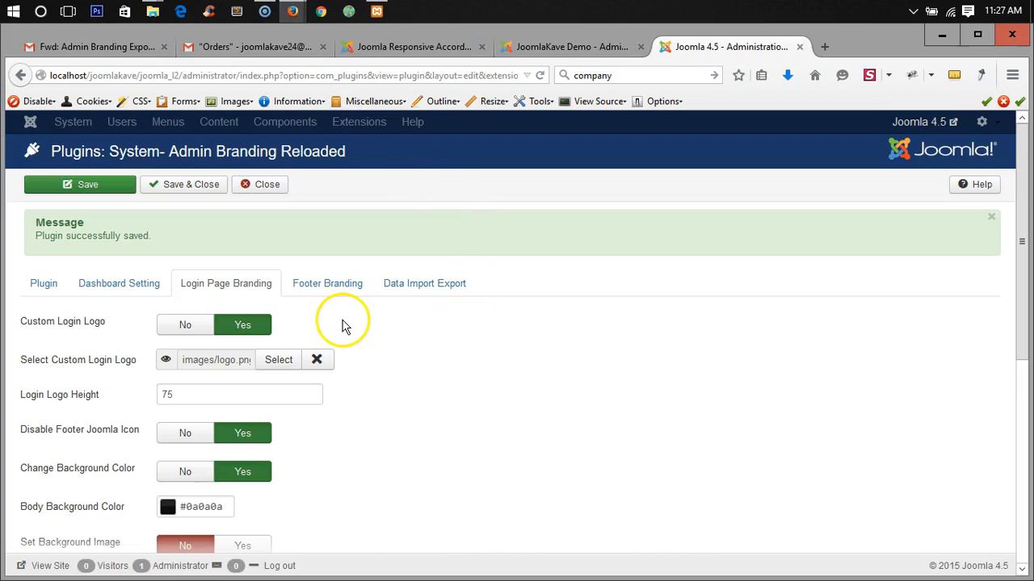
{"action": "scroll", "scroll_direction": "down", "scroll_amount": 3}
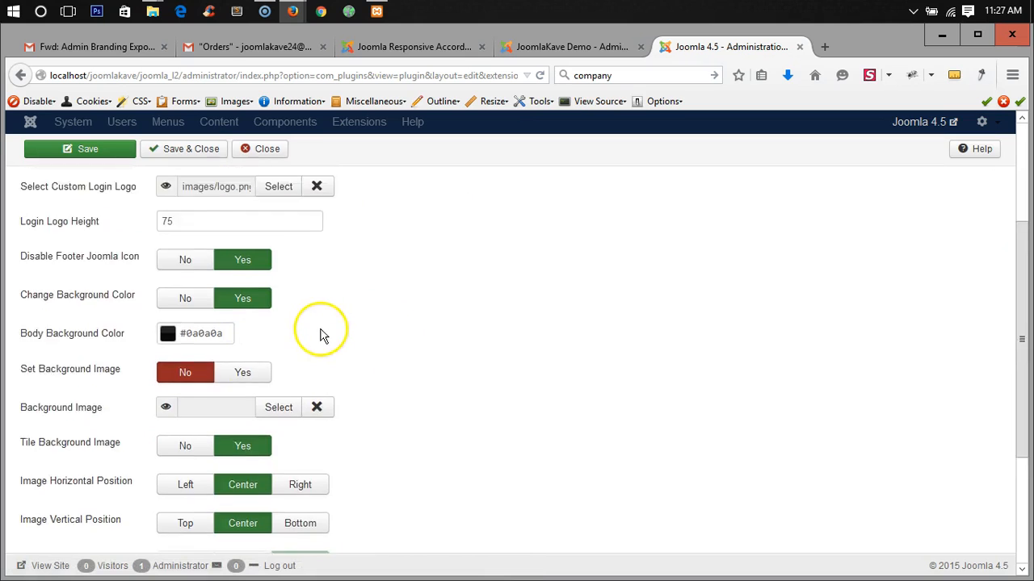
{"action": "left_click", "coordinate": [79, 149]}
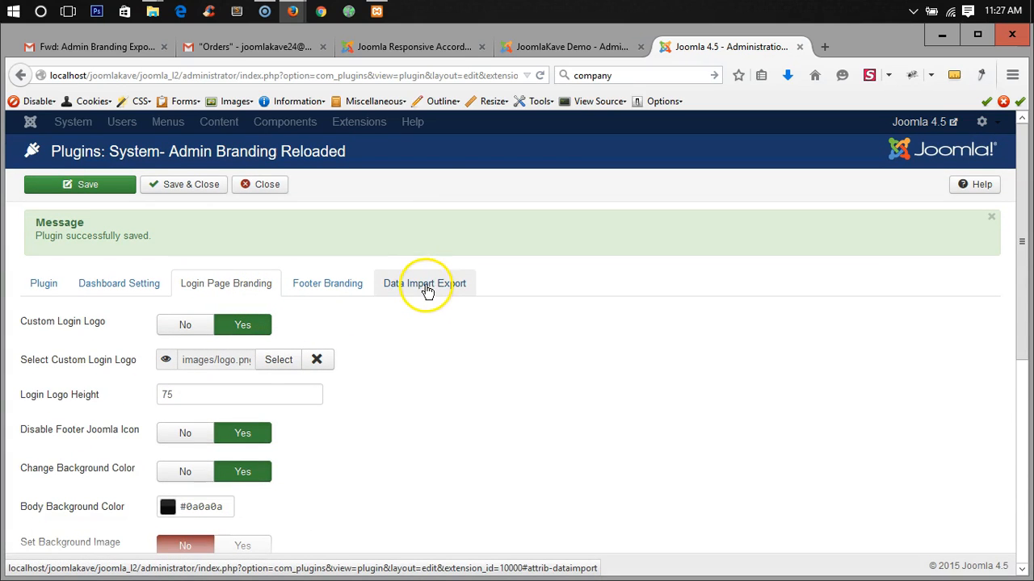
Step: Export settings from the Data Import Export tab and show admin_branding_setting.txt in Downloads
{"action": "left_click", "coordinate": [424, 284]}
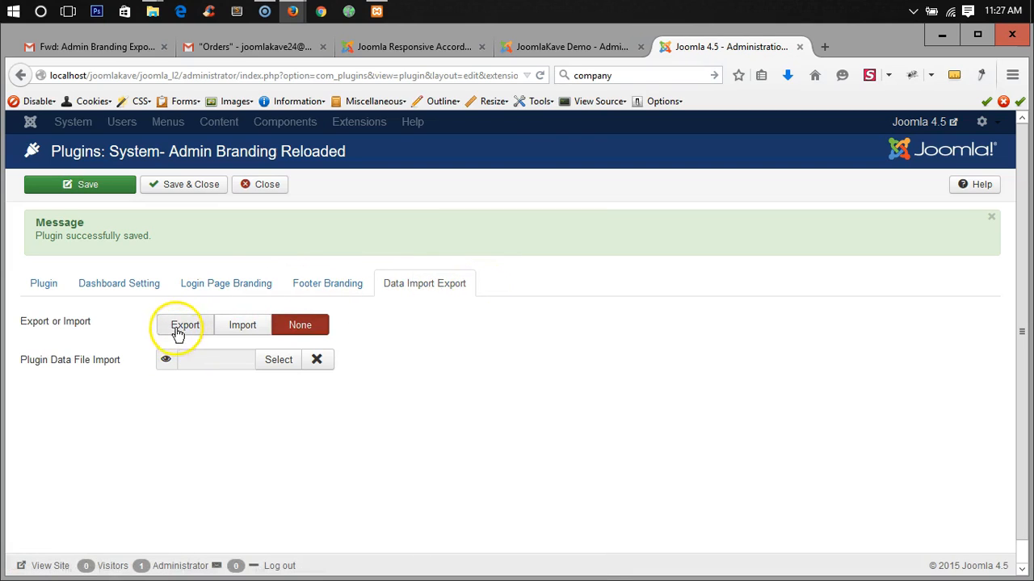
{"action": "left_click", "coordinate": [185, 325]}
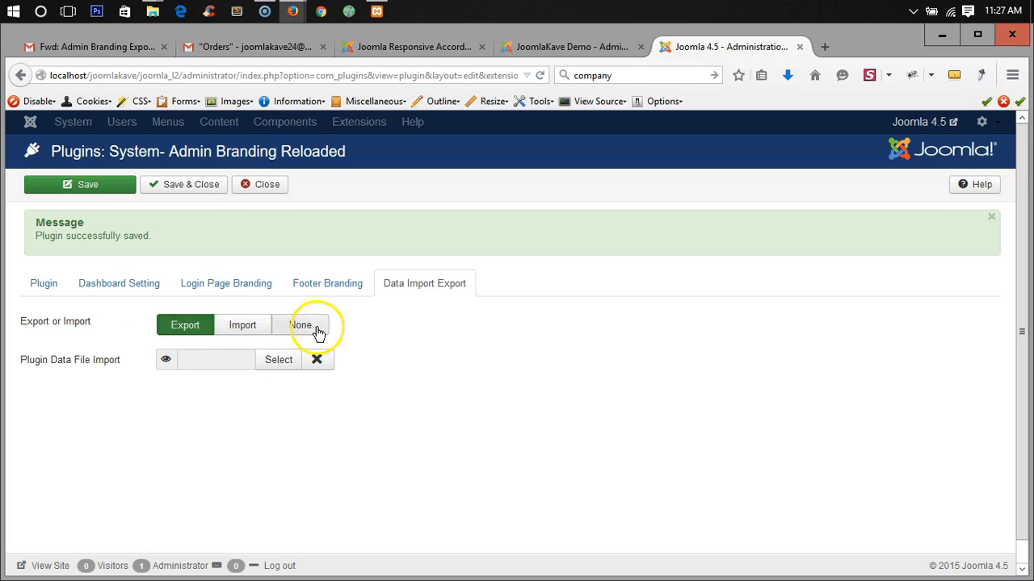
{"action": "left_click", "coordinate": [79, 184]}
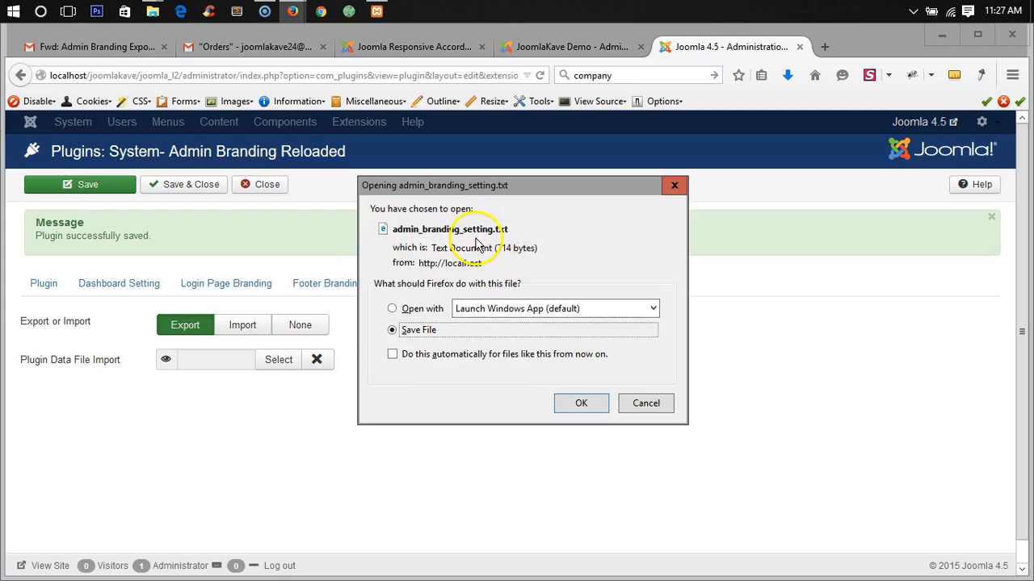
{"action": "mouse_move", "coordinate": [561, 287]}
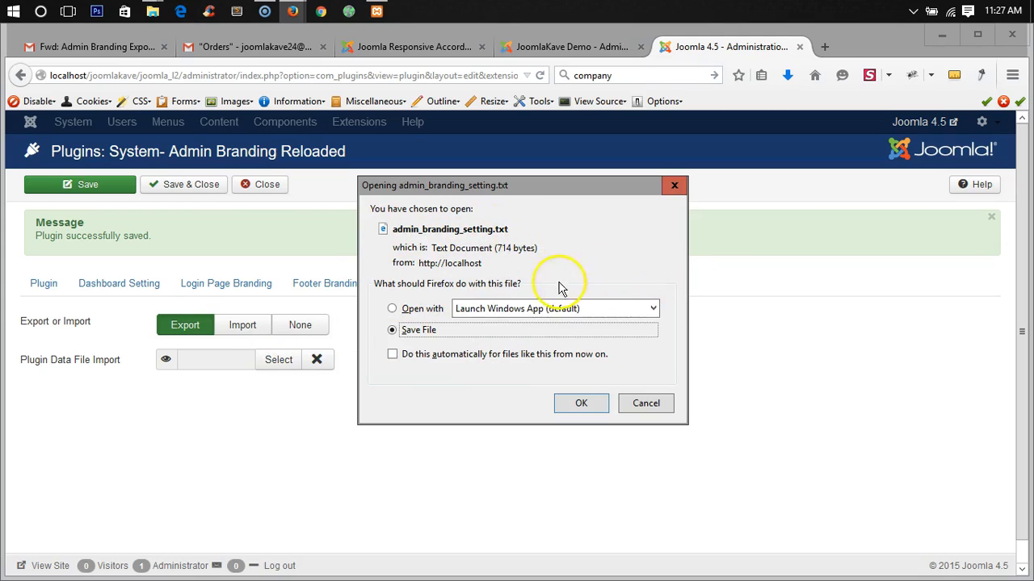
{"action": "left_click", "coordinate": [580, 403]}
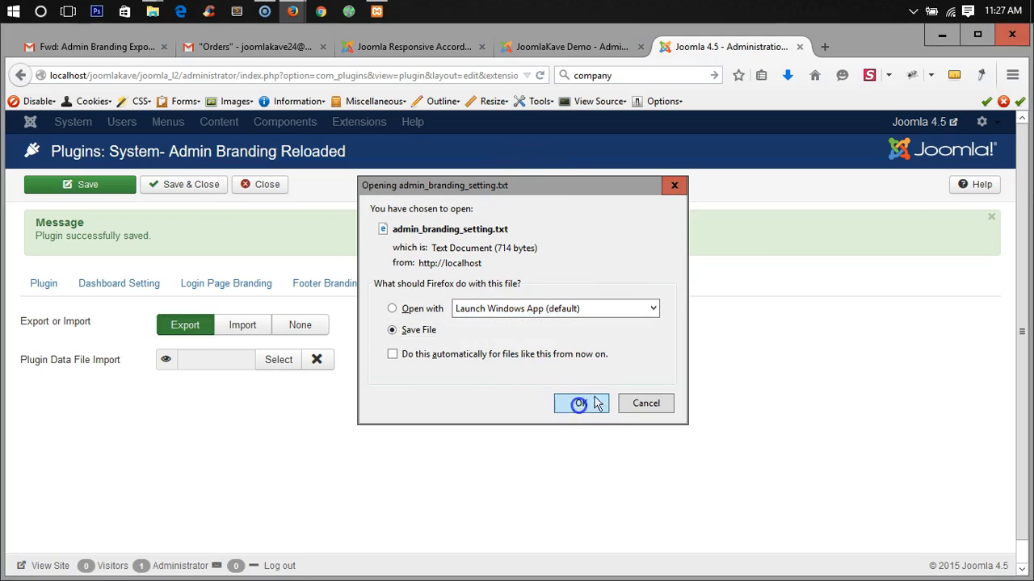
{"action": "left_click", "coordinate": [580, 404]}
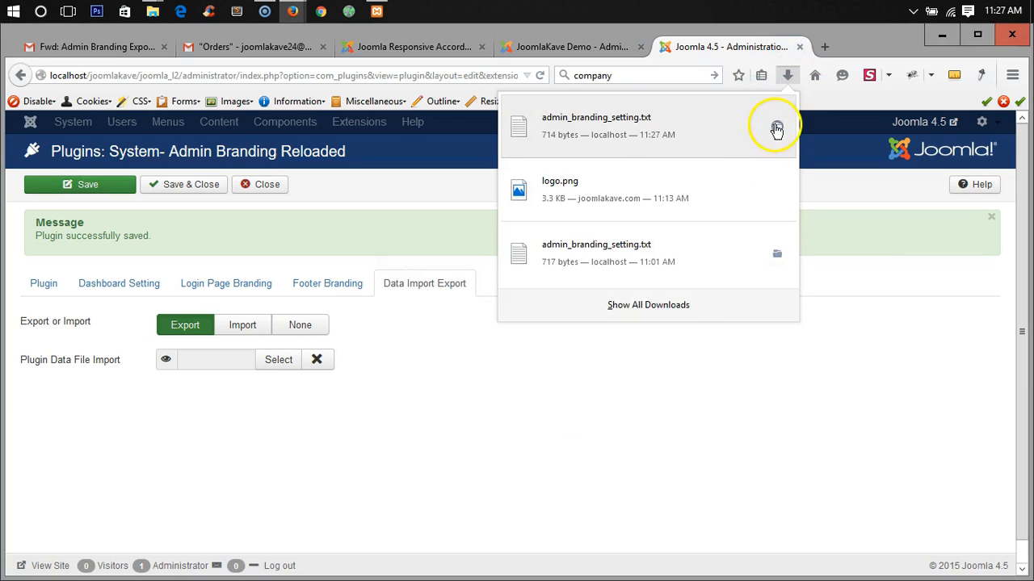
{"action": "left_click", "coordinate": [776, 129]}
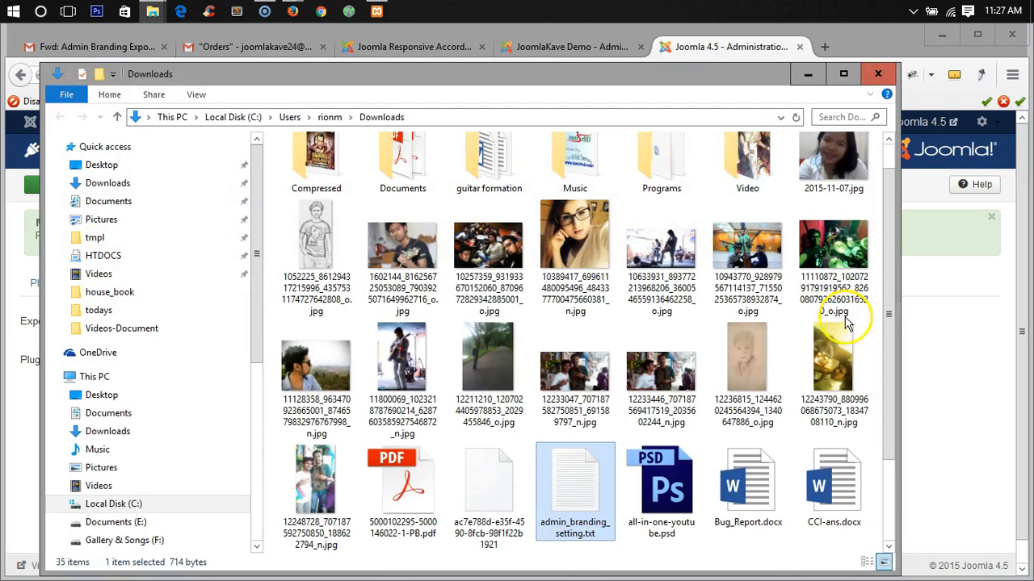
{"action": "mouse_move", "coordinate": [878, 74]}
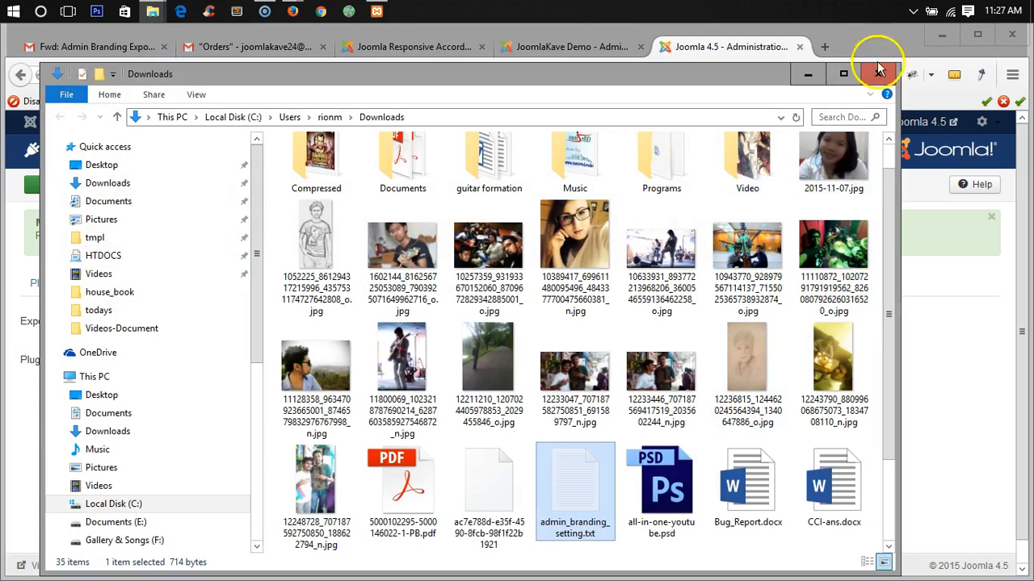
Step: Close the File Explorer Downloads window holding the exported branding file
{"action": "left_click", "coordinate": [876, 74]}
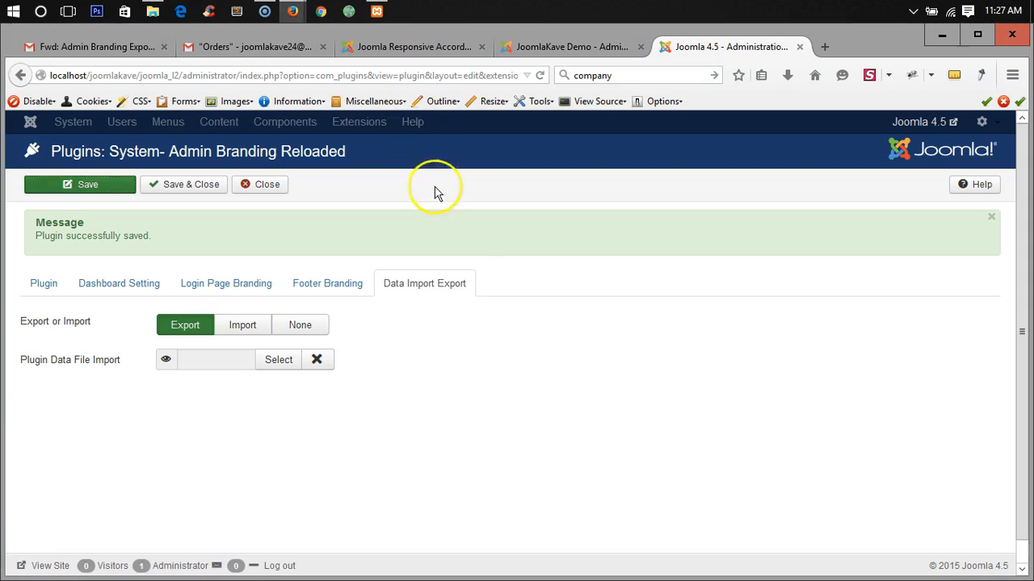
{"action": "mouse_move", "coordinate": [164, 422]}
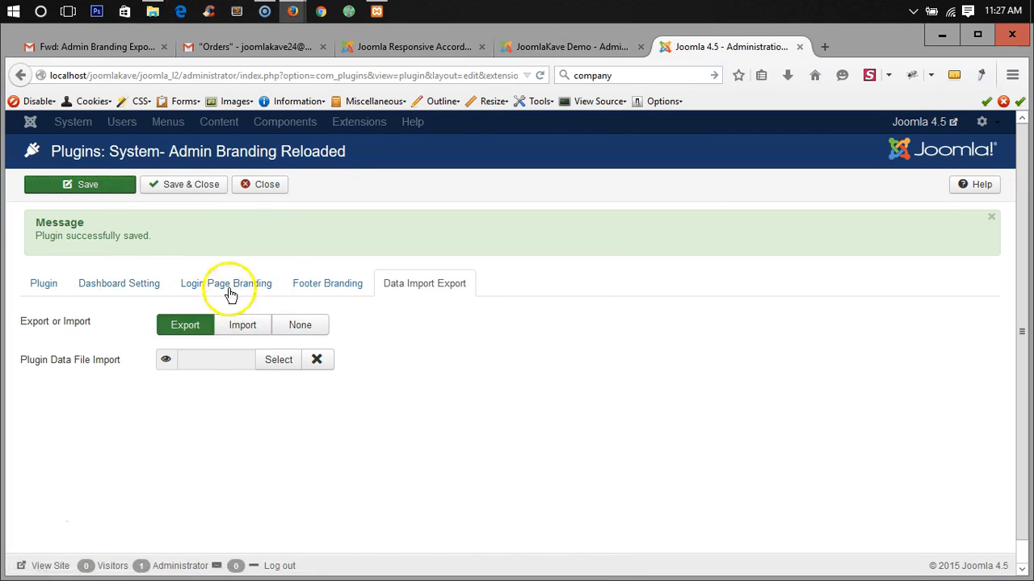
Step: Show the Login Page Branding tab with its #0a0a0a body background colour
{"action": "left_click", "coordinate": [226, 283]}
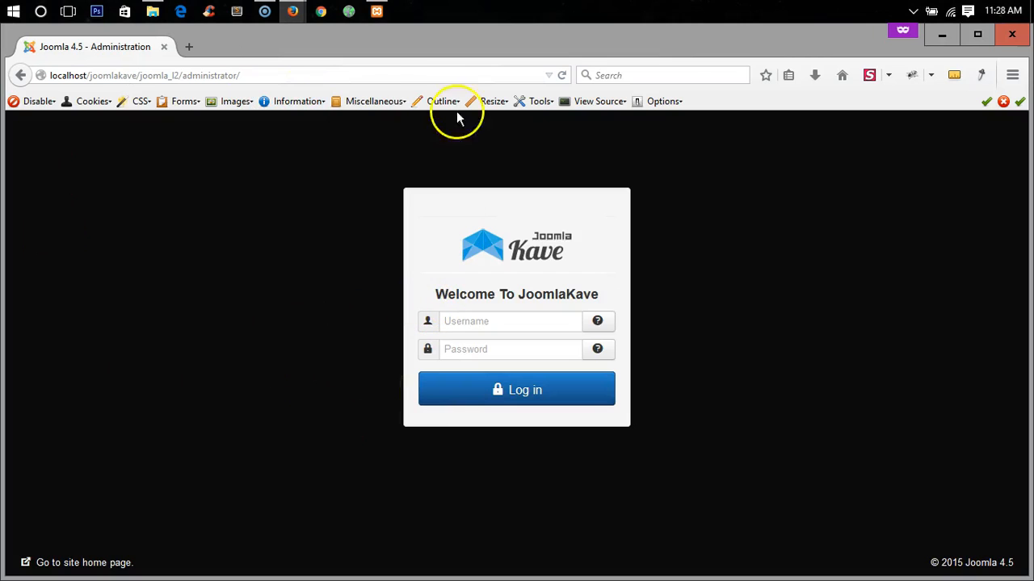
{"action": "mouse_move", "coordinate": [293, 12]}
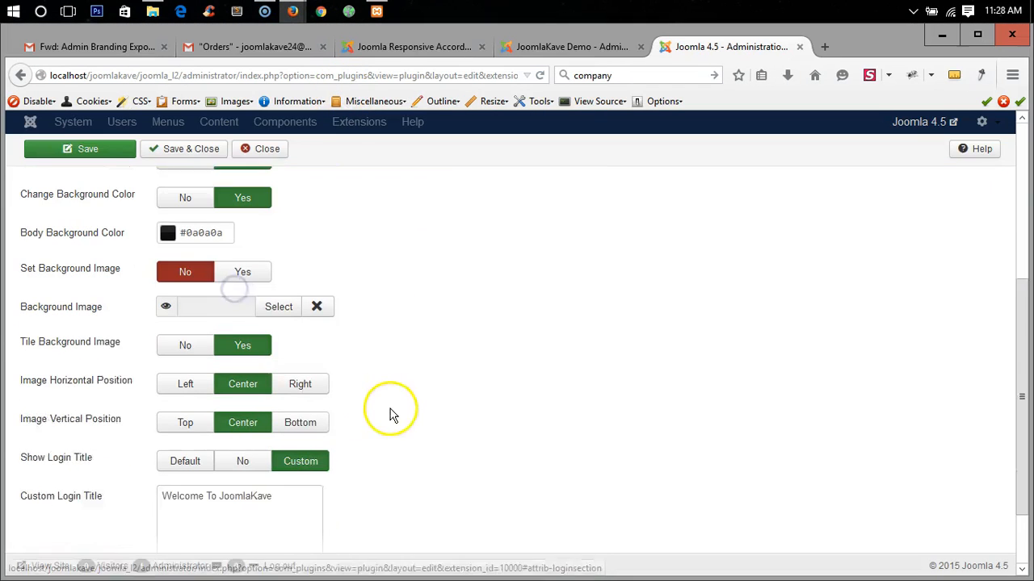
Step: Set the login background to dark red and turn off and clear the custom login logo
{"action": "left_click", "coordinate": [167, 232]}
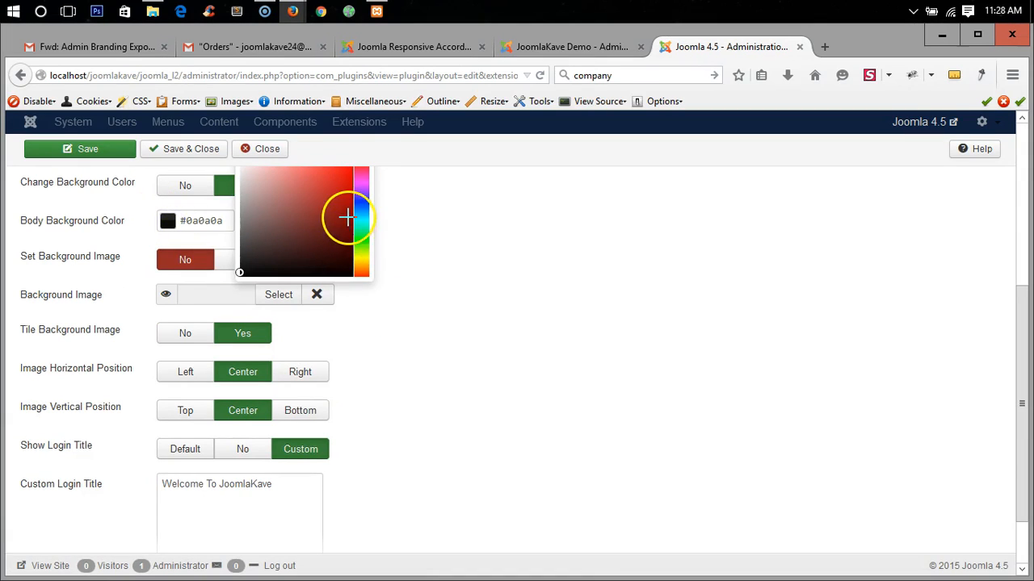
{"action": "left_click", "coordinate": [348, 212]}
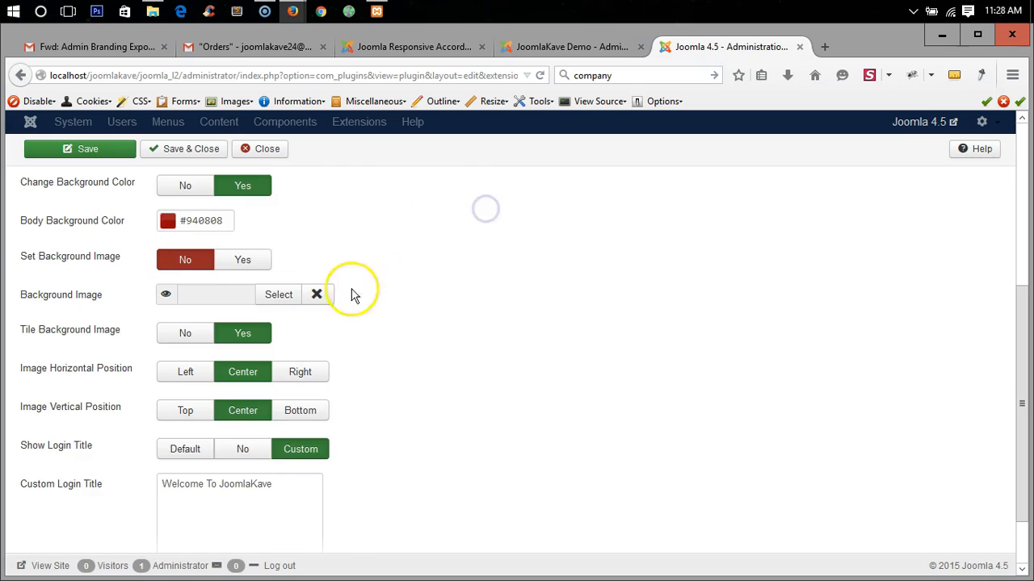
{"action": "left_click", "coordinate": [79, 148]}
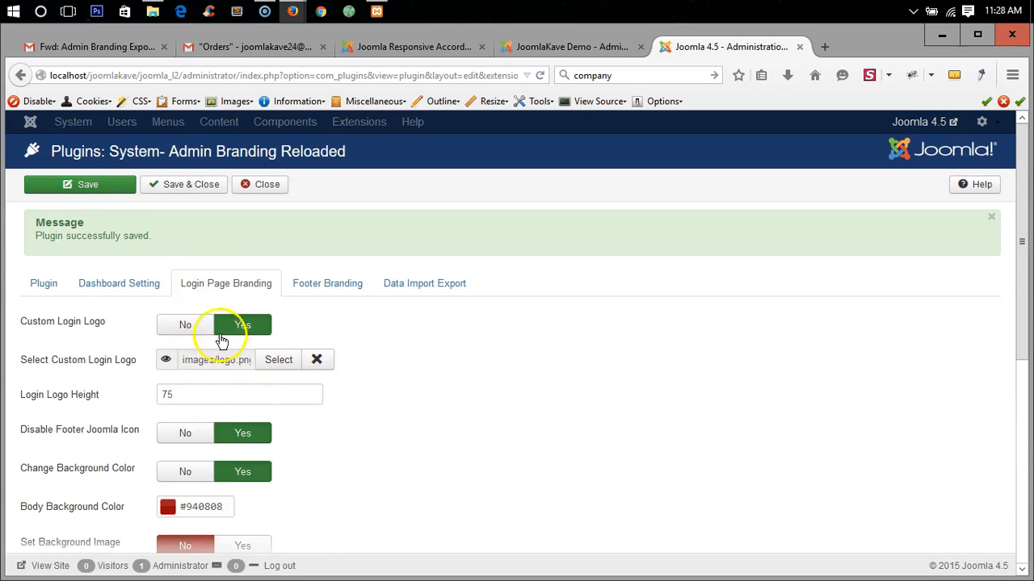
{"action": "left_click", "coordinate": [184, 324]}
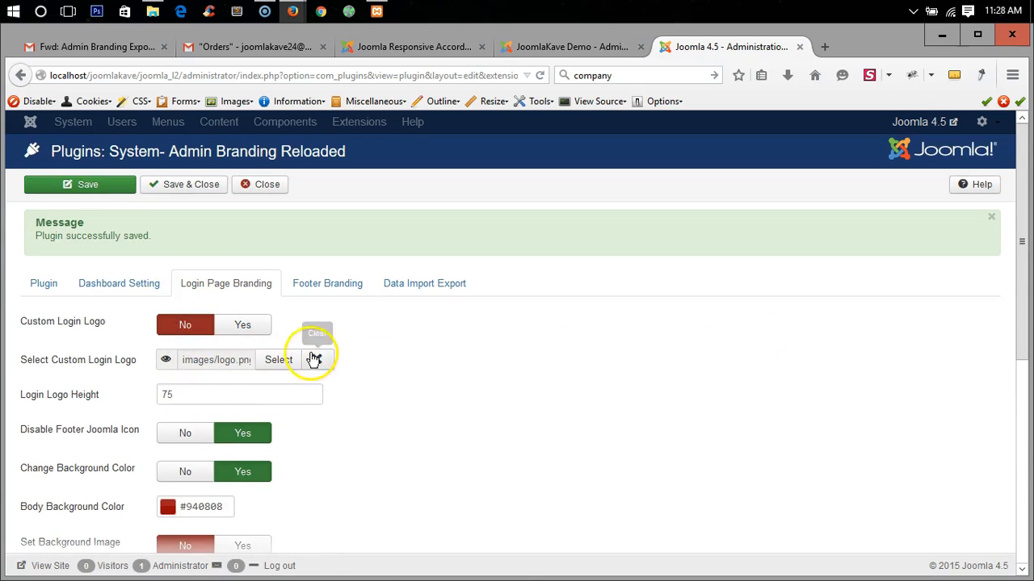
Step: Change the login title from JoomlaKave to 'Welcome To Joomla' and open its colour picker
{"action": "scroll", "scroll_direction": "down", "scroll_amount": 3}
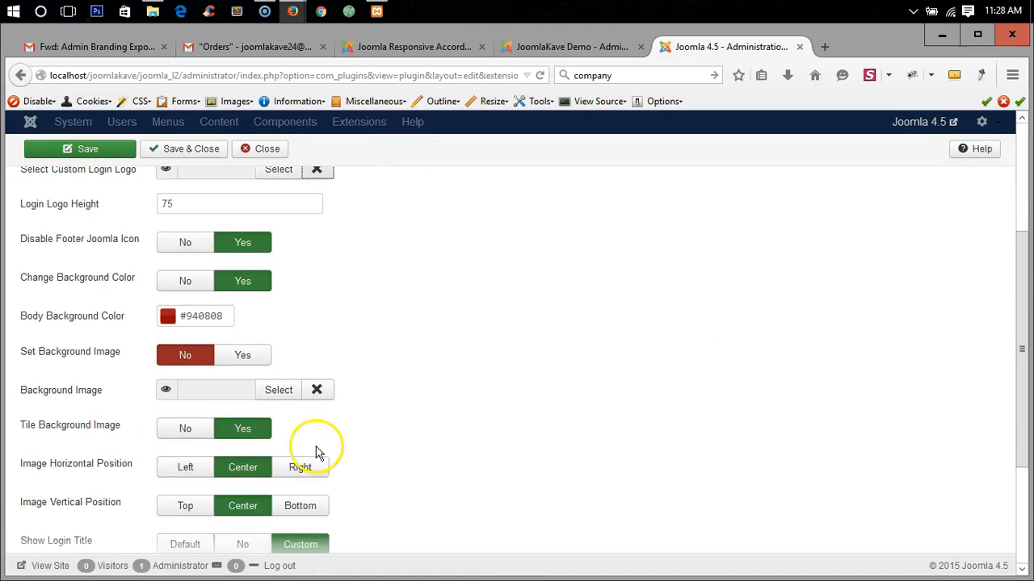
{"action": "scroll", "scroll_direction": "down", "scroll_amount": 3}
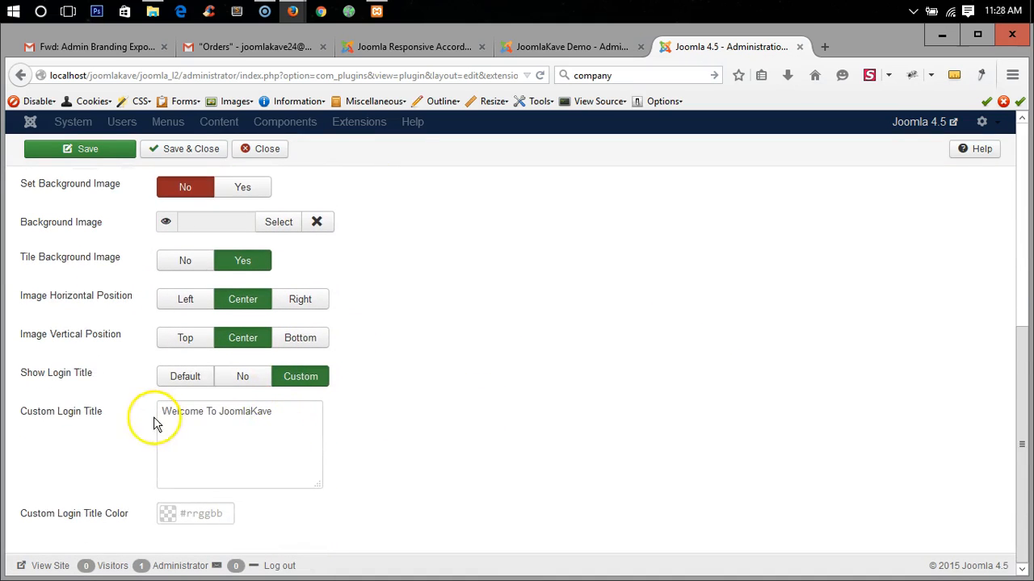
{"action": "double_click", "coordinate": [245, 411]}
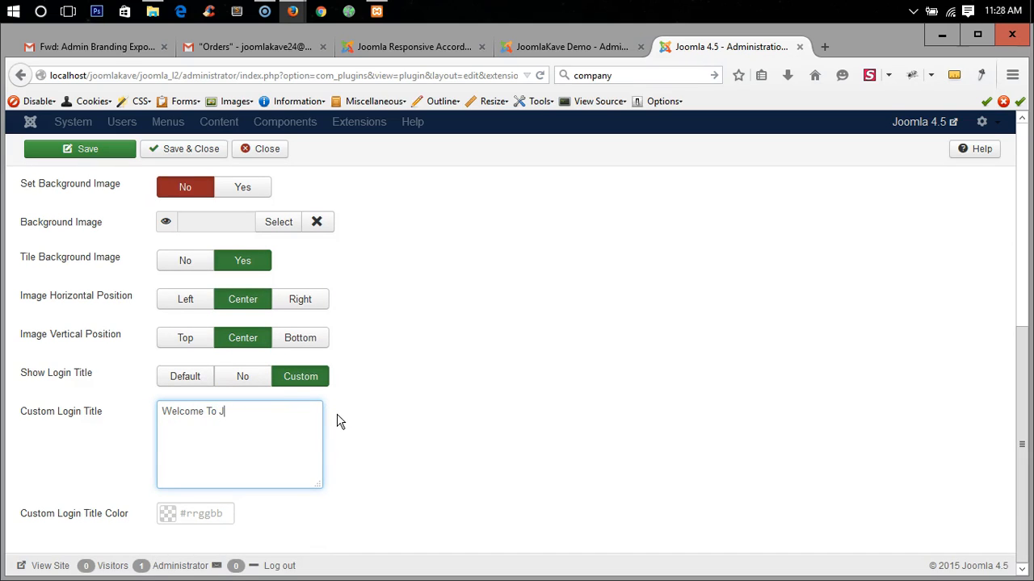
{"action": "type", "text": "oomla"}
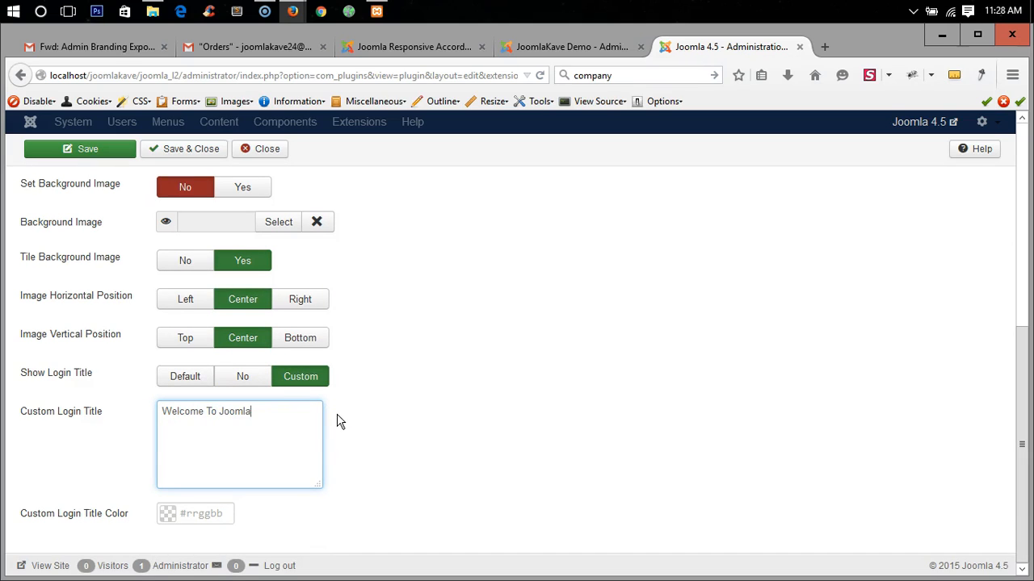
{"action": "mouse_move", "coordinate": [59, 513]}
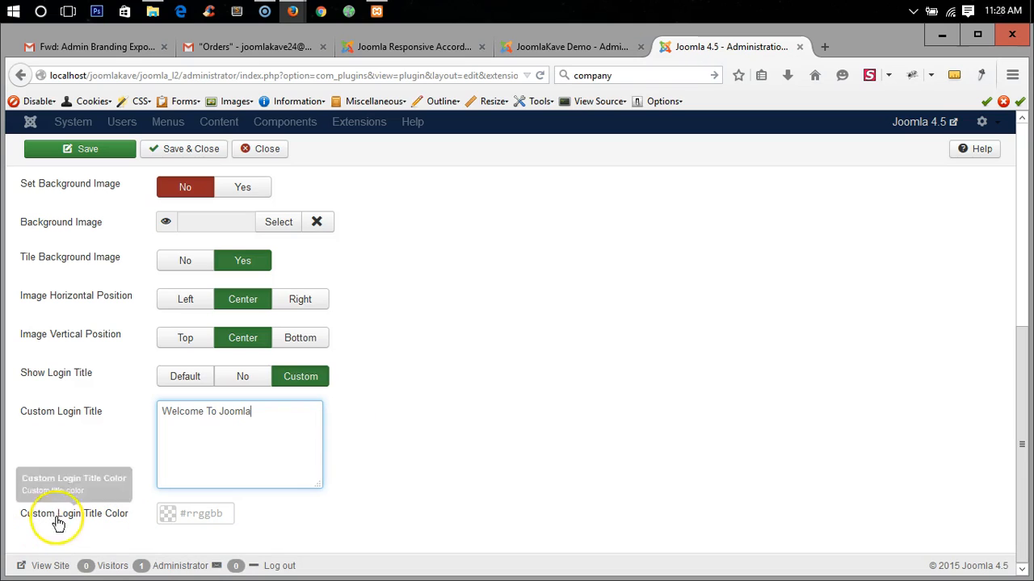
{"action": "mouse_move", "coordinate": [172, 517]}
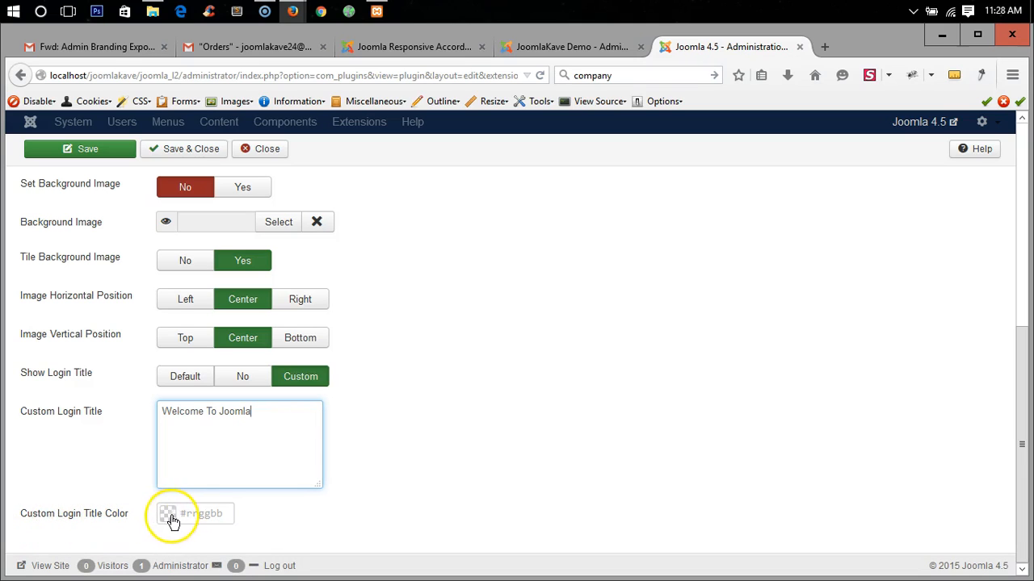
{"action": "left_click", "coordinate": [194, 514]}
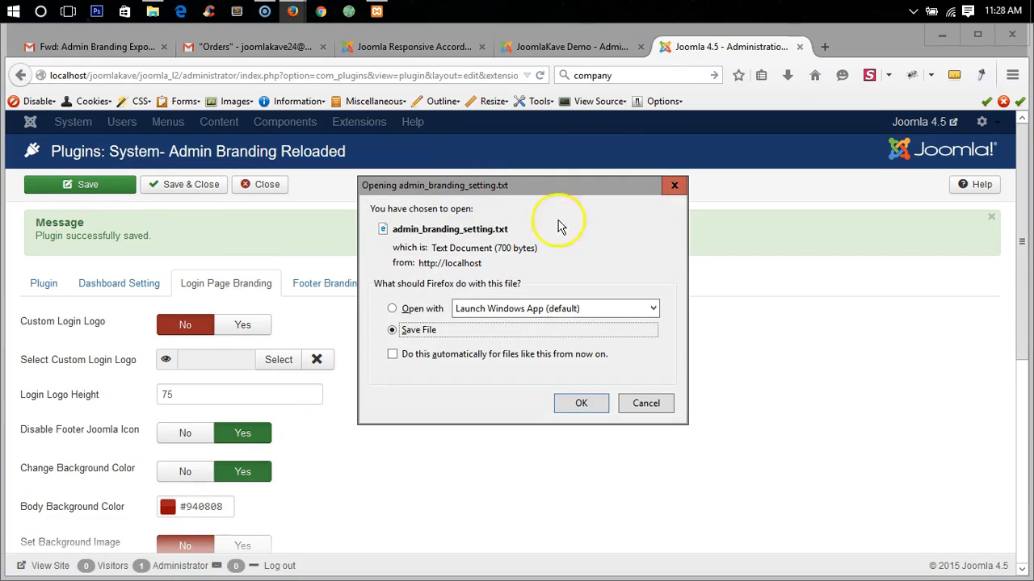
{"action": "mouse_move", "coordinate": [626, 419]}
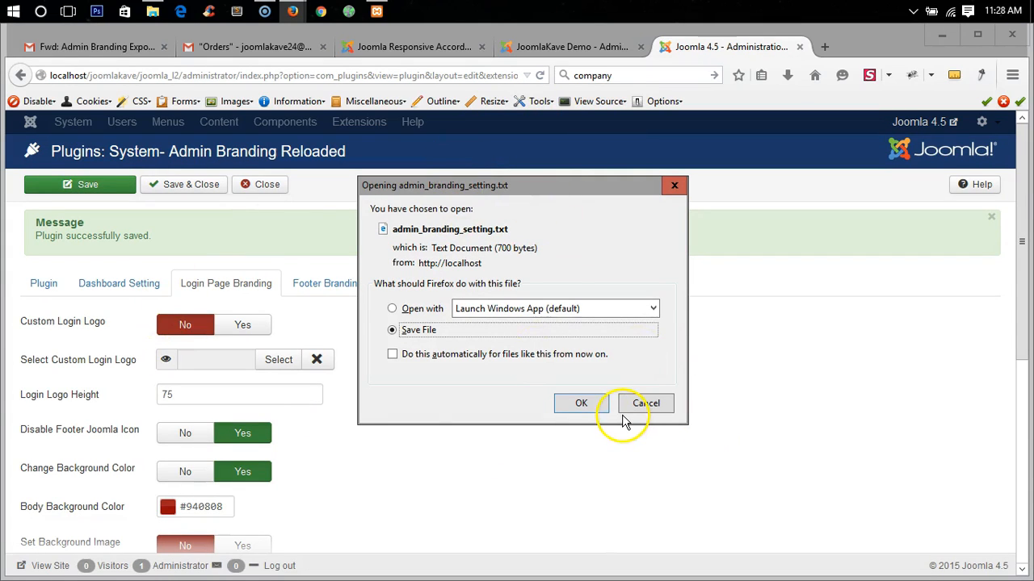
{"action": "mouse_move", "coordinate": [548, 515]}
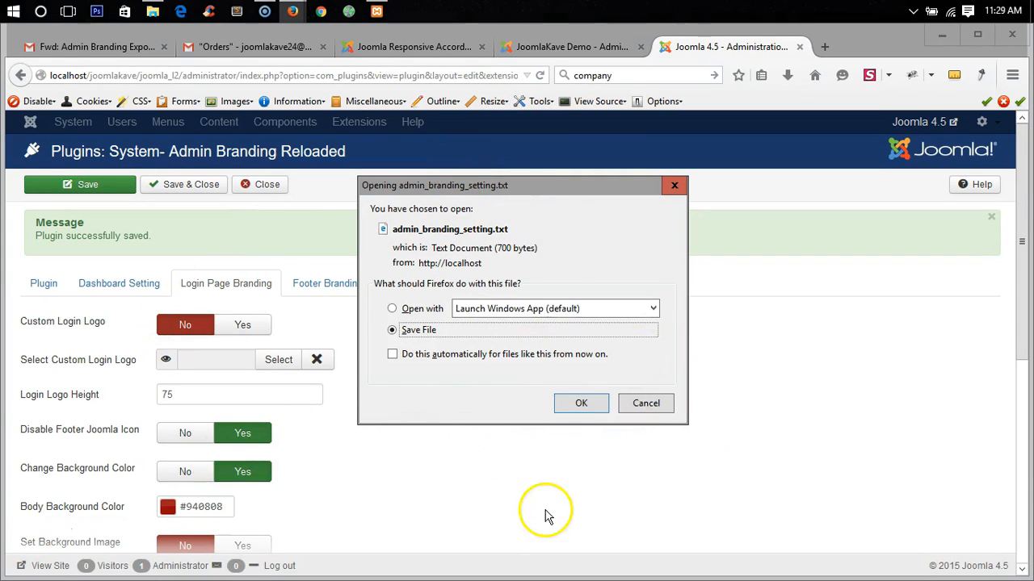
{"action": "mouse_move", "coordinate": [65, 177]}
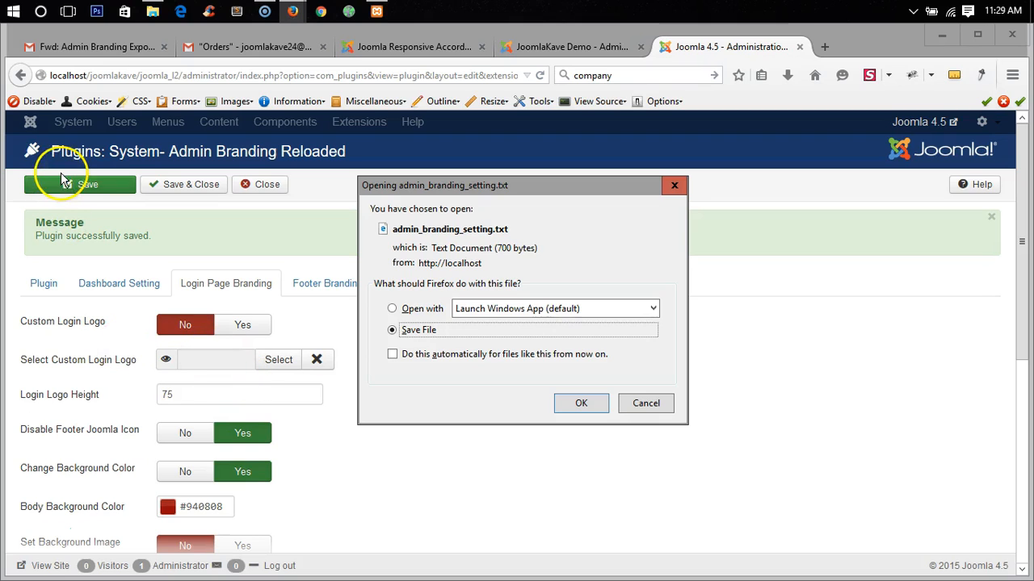
{"action": "mouse_move", "coordinate": [414, 254]}
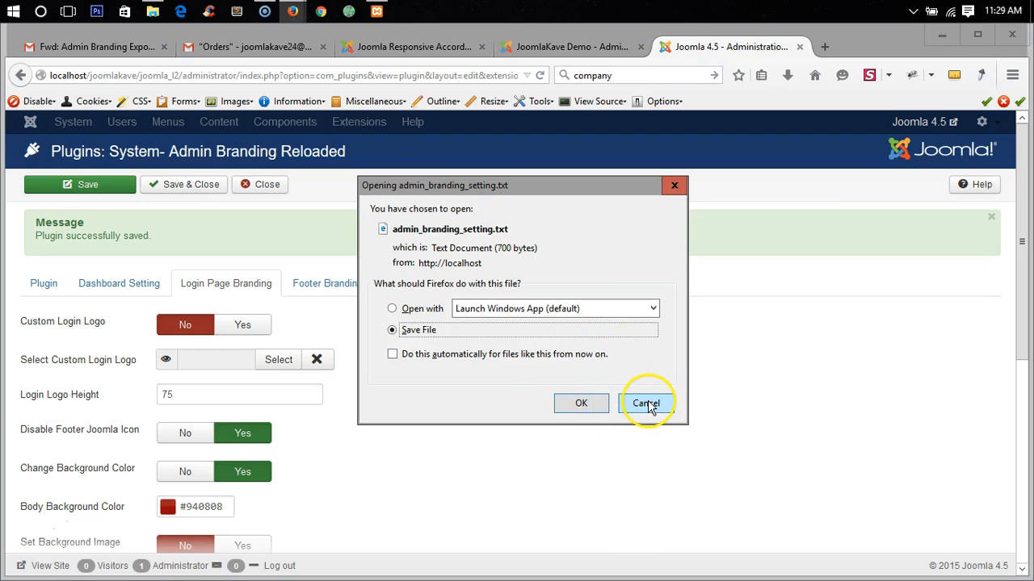
Step: Cancel the admin_branding_setting.txt download in the Firefox dialog
{"action": "left_click", "coordinate": [645, 403]}
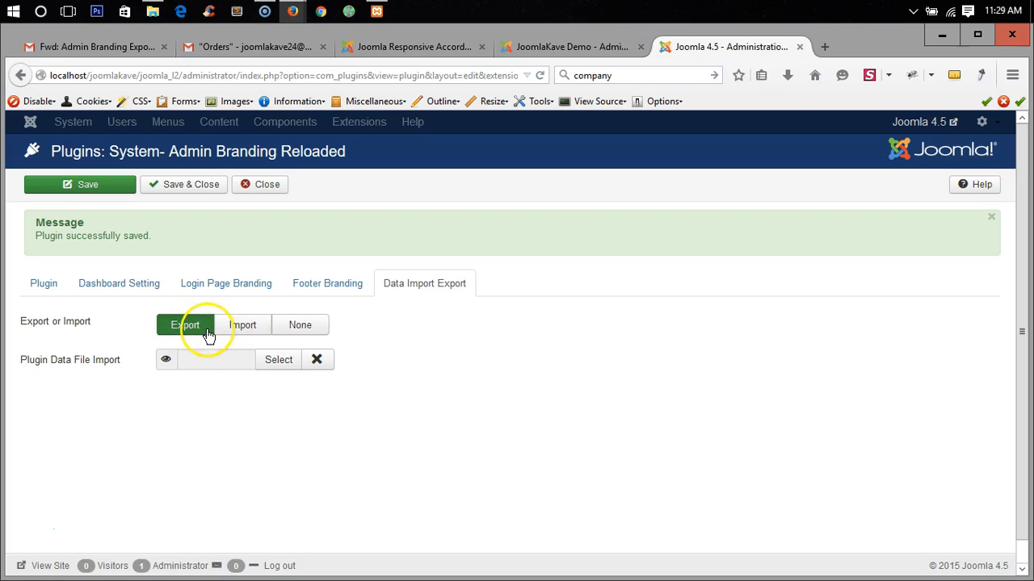
Step: Set Export or Import to None and recheck the footer and login page branding tabs
{"action": "left_click", "coordinate": [300, 324]}
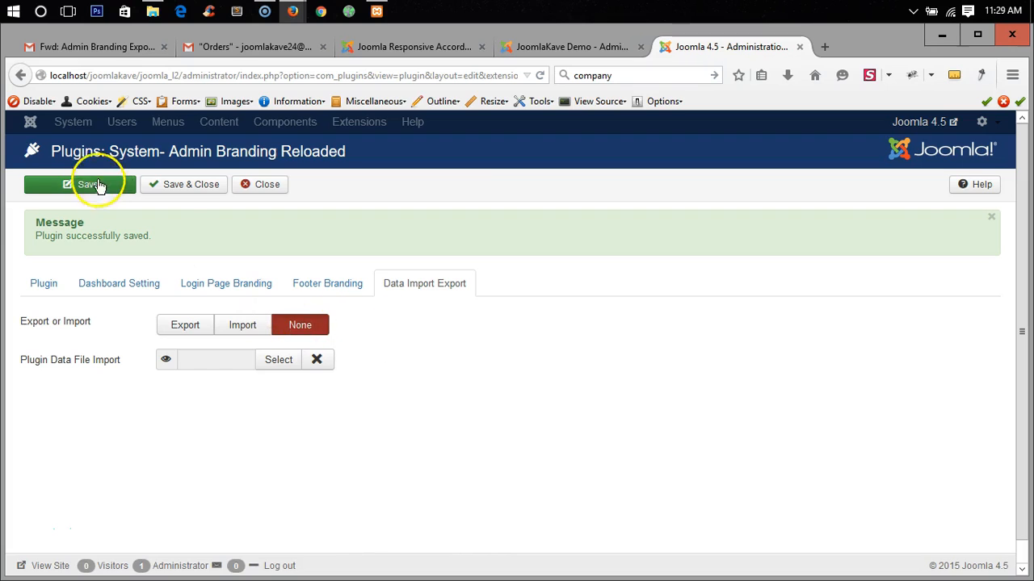
{"action": "mouse_move", "coordinate": [902, 212]}
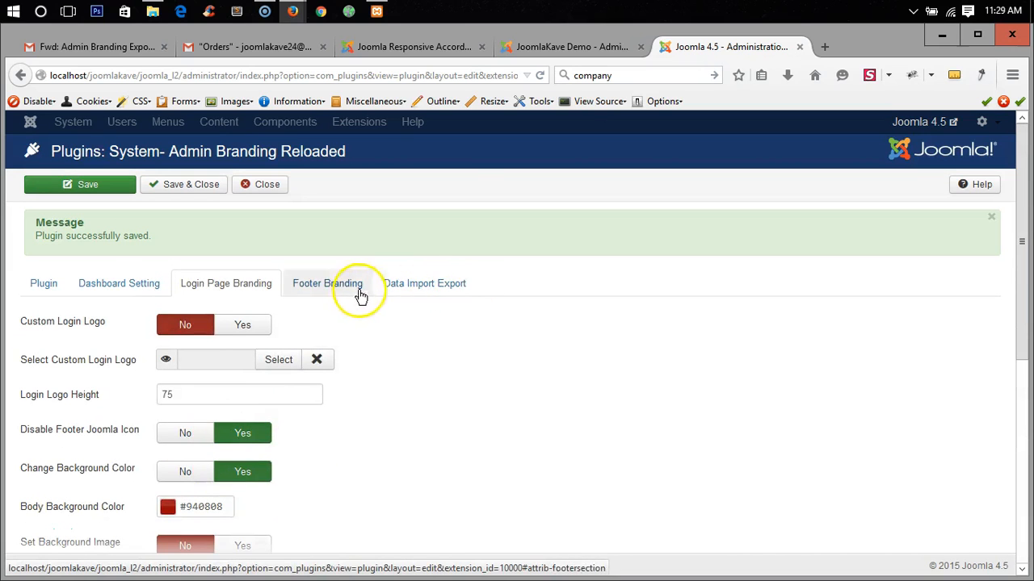
{"action": "left_click", "coordinate": [424, 283]}
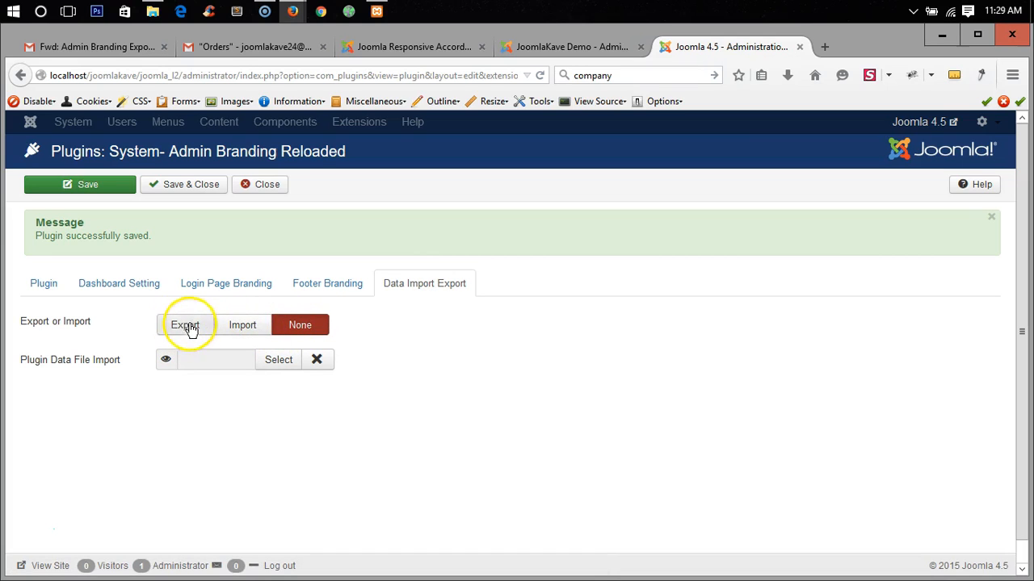
{"action": "left_click", "coordinate": [226, 284]}
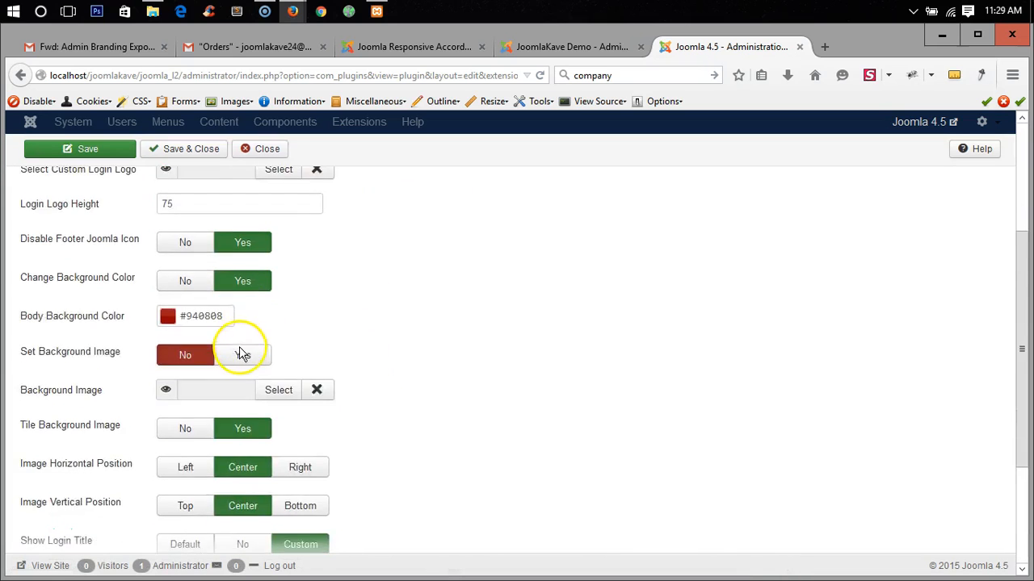
{"action": "left_click", "coordinate": [79, 149]}
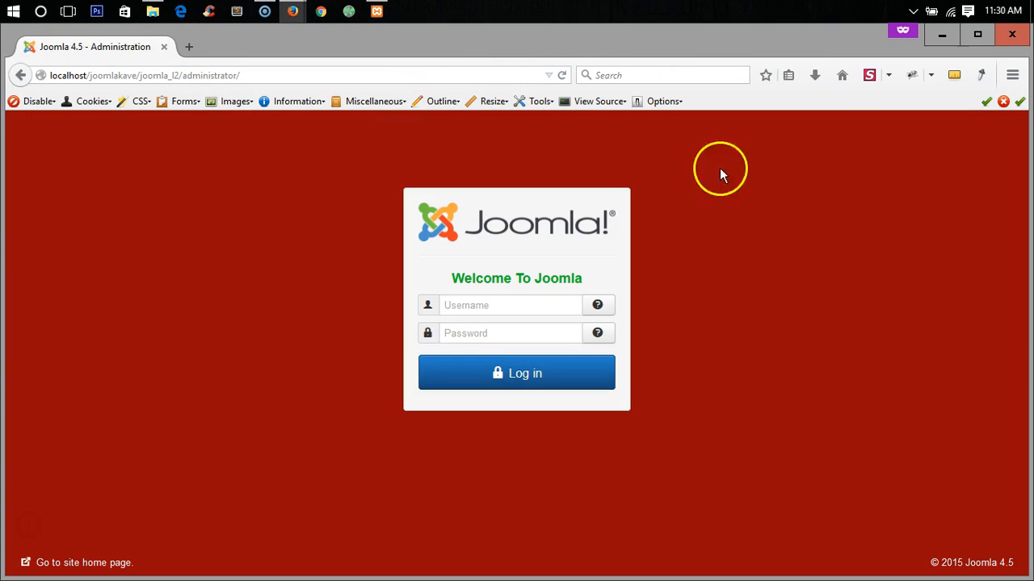
Step: Select the 'Welcome To Joomla' title text on the administrator login page
{"action": "triple_click", "coordinate": [516, 277]}
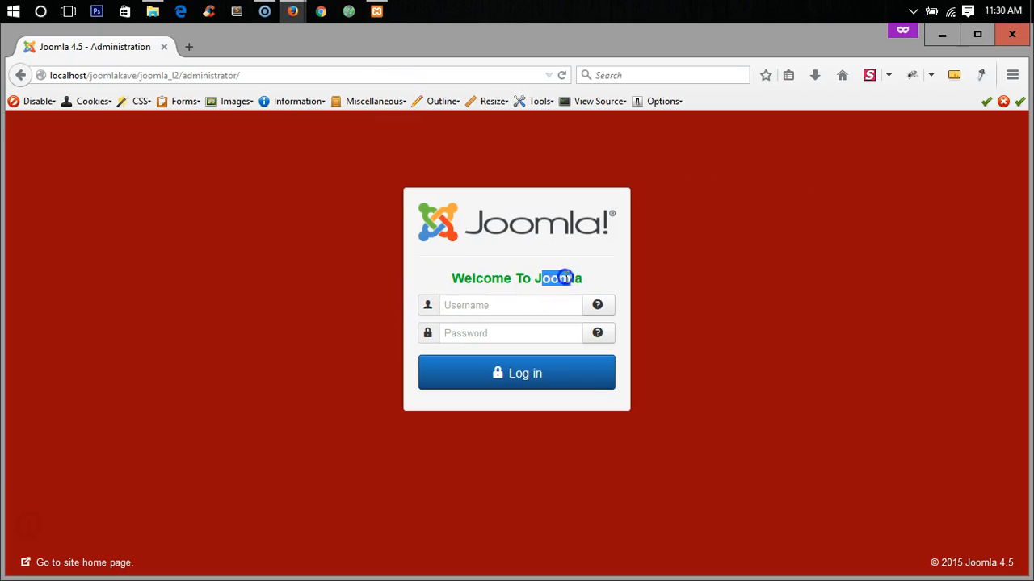
{"action": "mouse_move", "coordinate": [464, 199]}
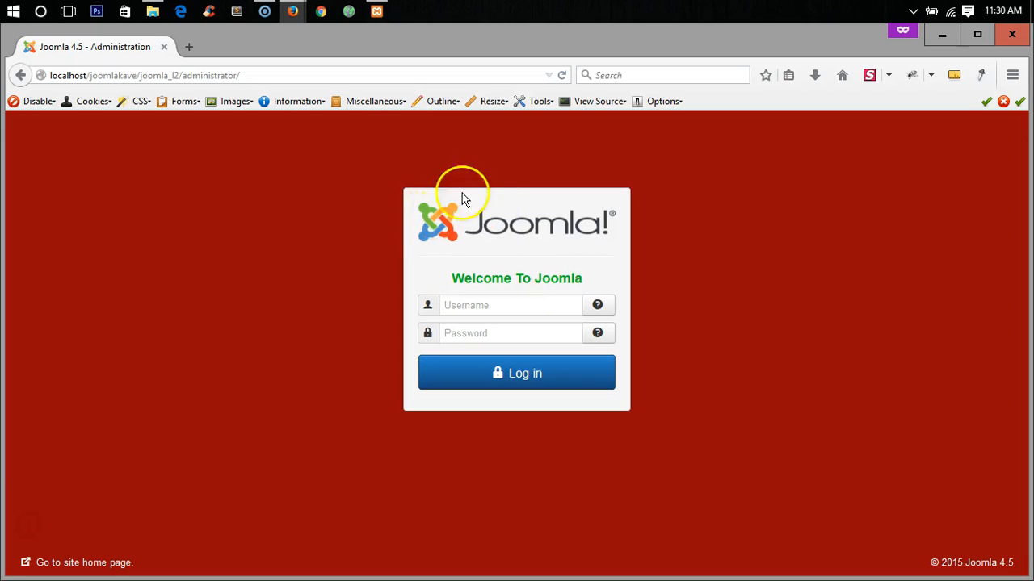
{"action": "mouse_move", "coordinate": [460, 263]}
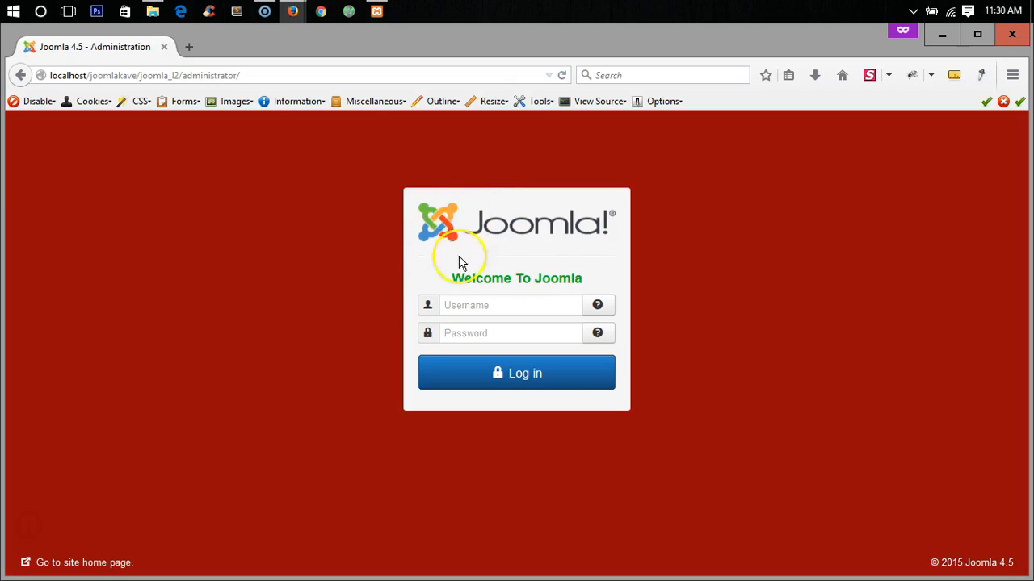
{"action": "mouse_move", "coordinate": [291, 11]}
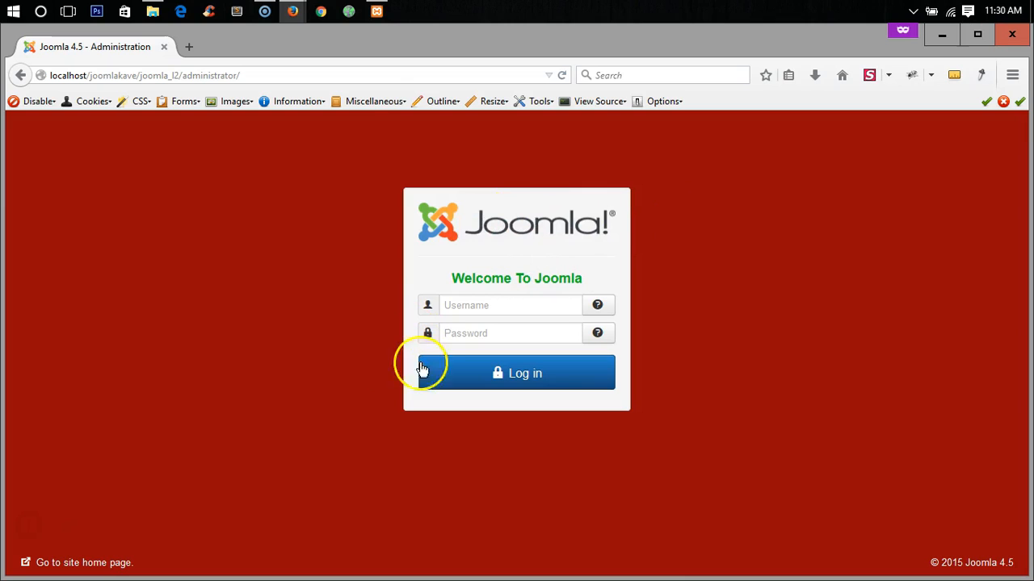
{"action": "mouse_move", "coordinate": [382, 313]}
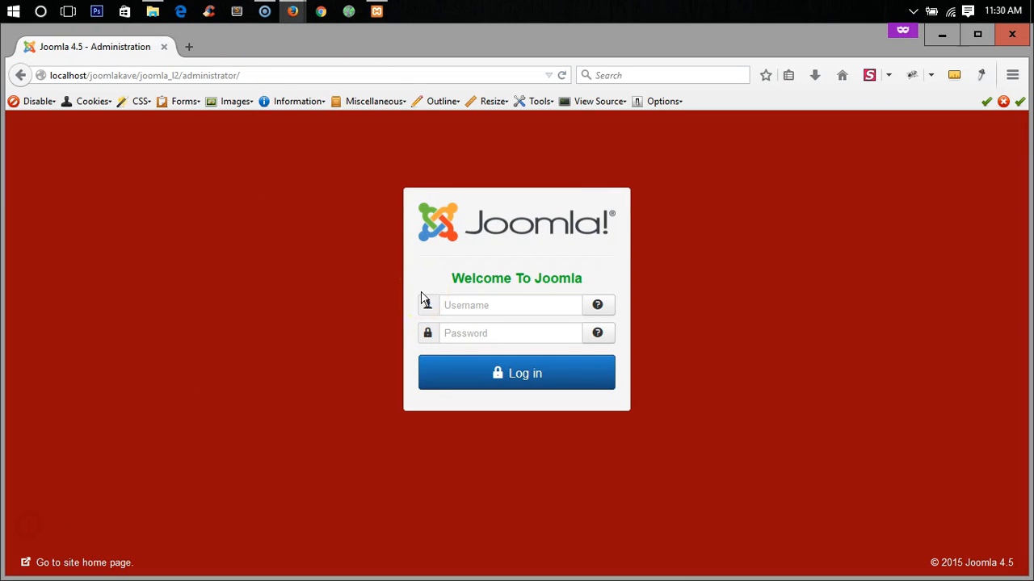
{"action": "mouse_move", "coordinate": [293, 11]}
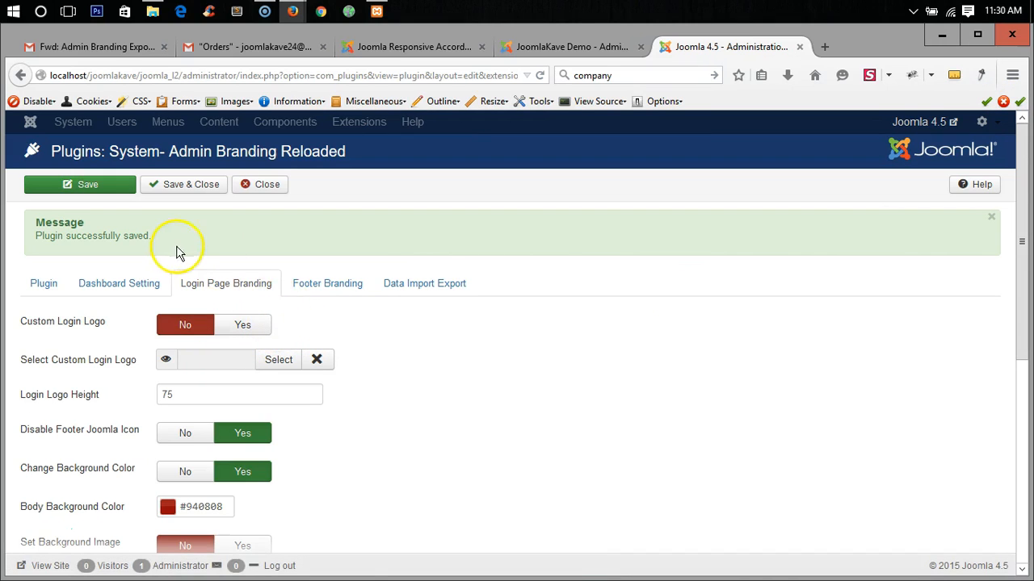
Step: Go to the Data Import Export tab and open the import file selector
{"action": "left_click", "coordinate": [327, 283]}
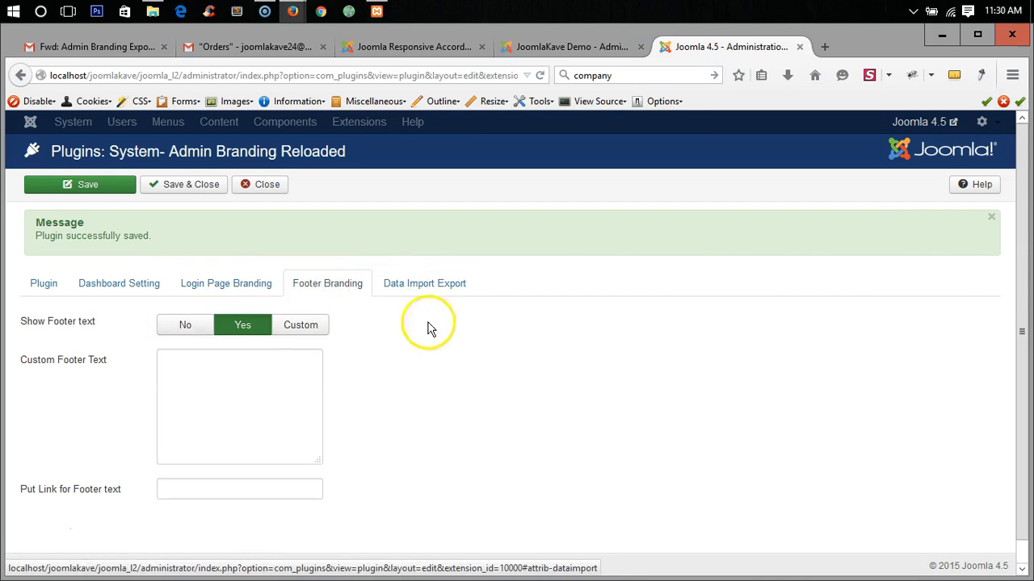
{"action": "left_click", "coordinate": [424, 283]}
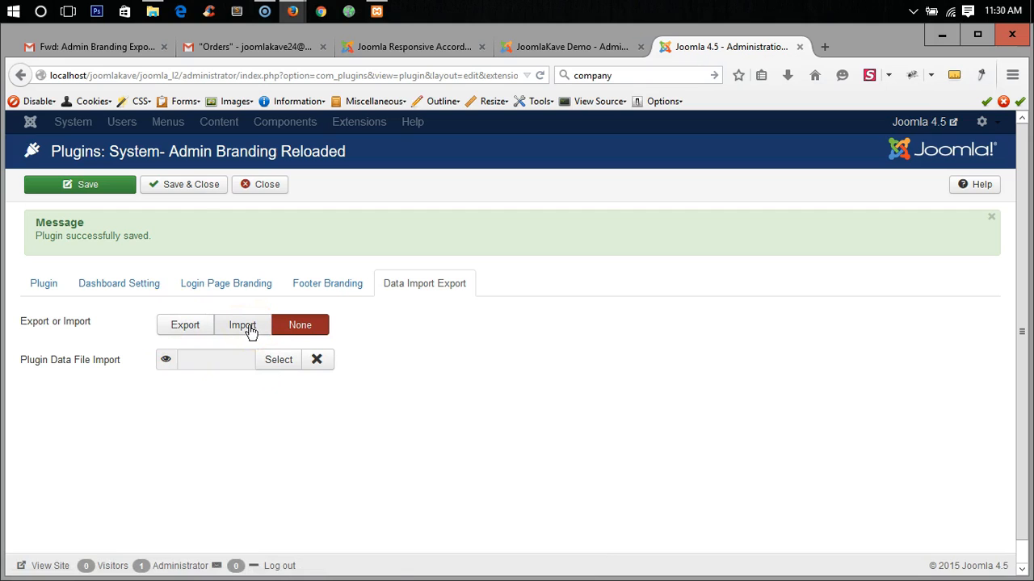
{"action": "mouse_move", "coordinate": [70, 359]}
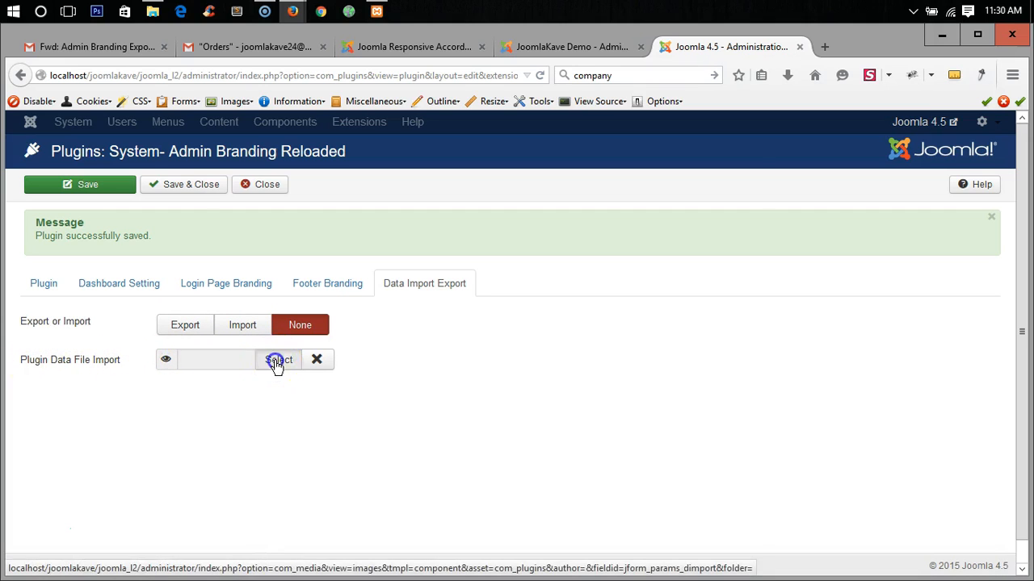
{"action": "left_click", "coordinate": [277, 360]}
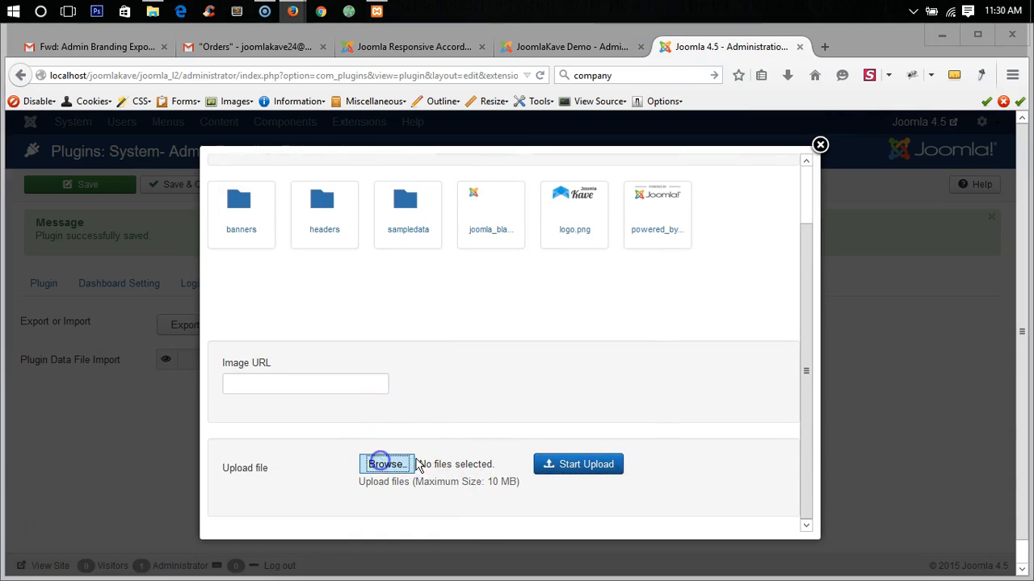
Step: Upload Desktop\admin_branding_setting.txt to the media folder and close the modal
{"action": "left_click", "coordinate": [385, 463]}
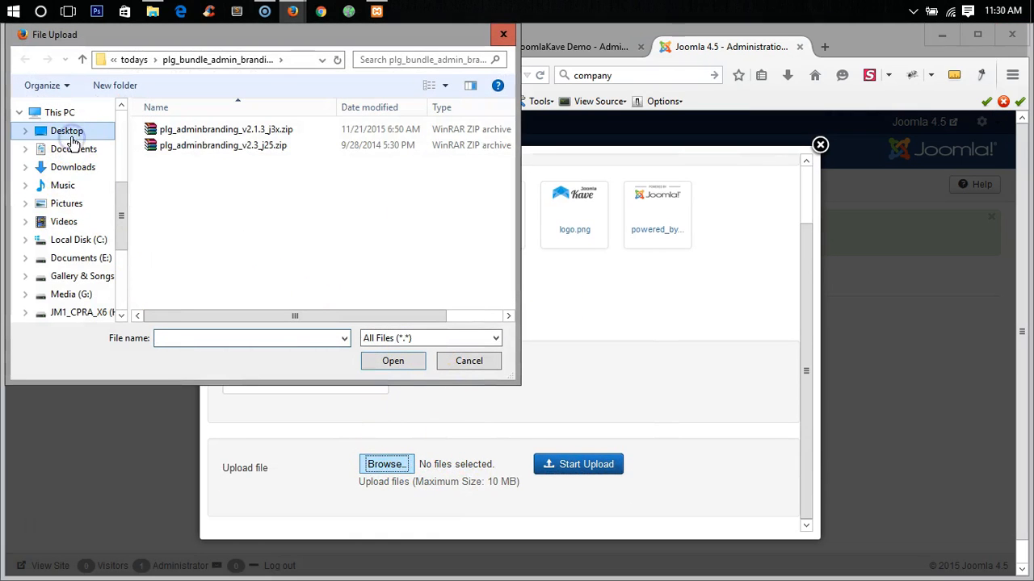
{"action": "left_click", "coordinate": [68, 130]}
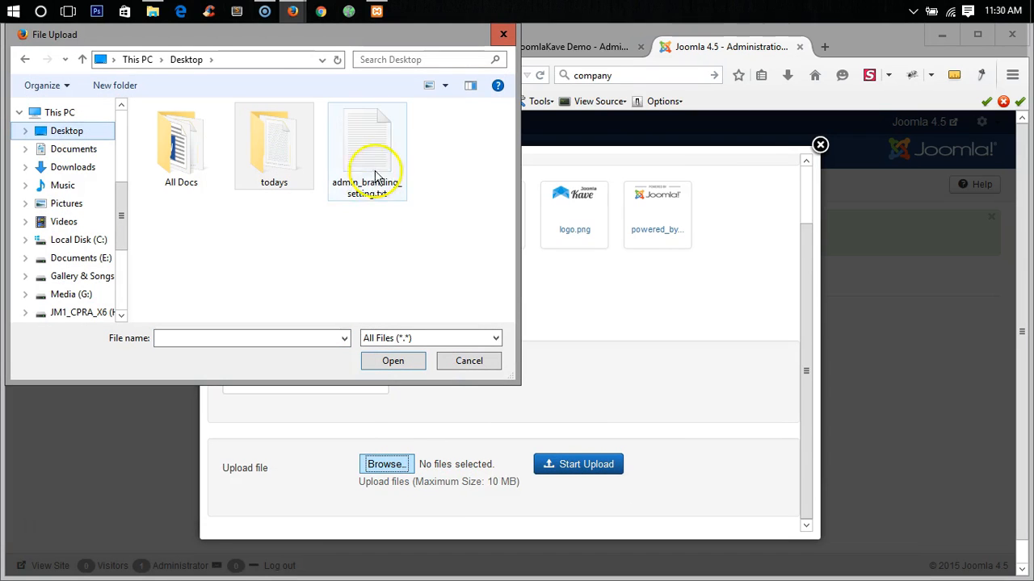
{"action": "left_click", "coordinate": [367, 150]}
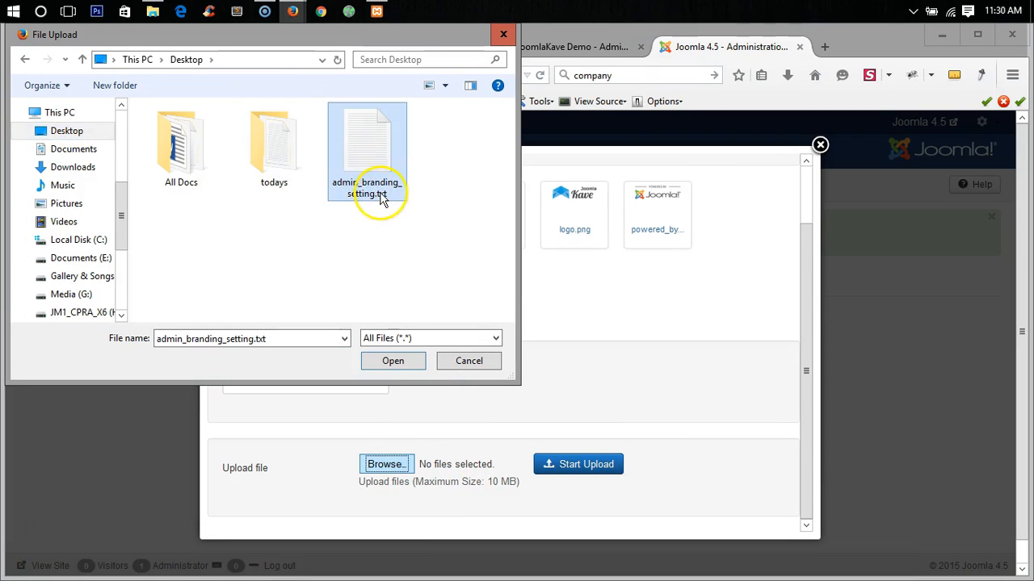
{"action": "left_click", "coordinate": [392, 360]}
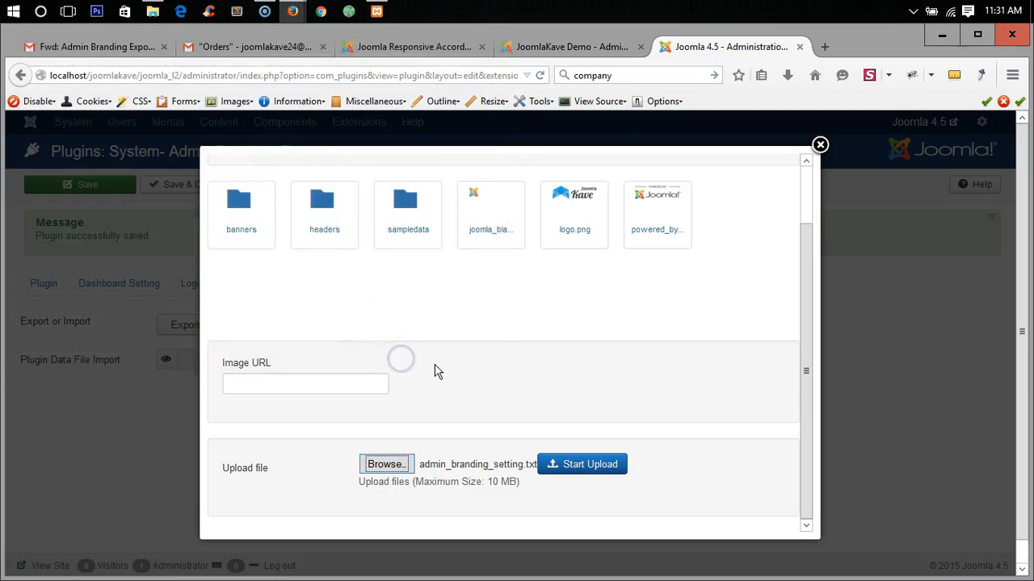
{"action": "left_click", "coordinate": [582, 463]}
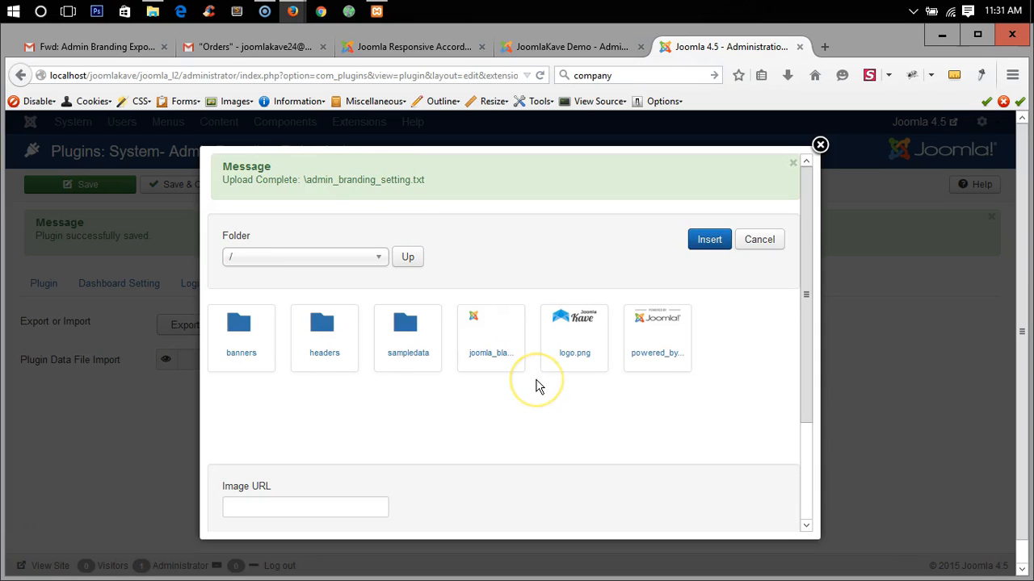
{"action": "mouse_move", "coordinate": [415, 183]}
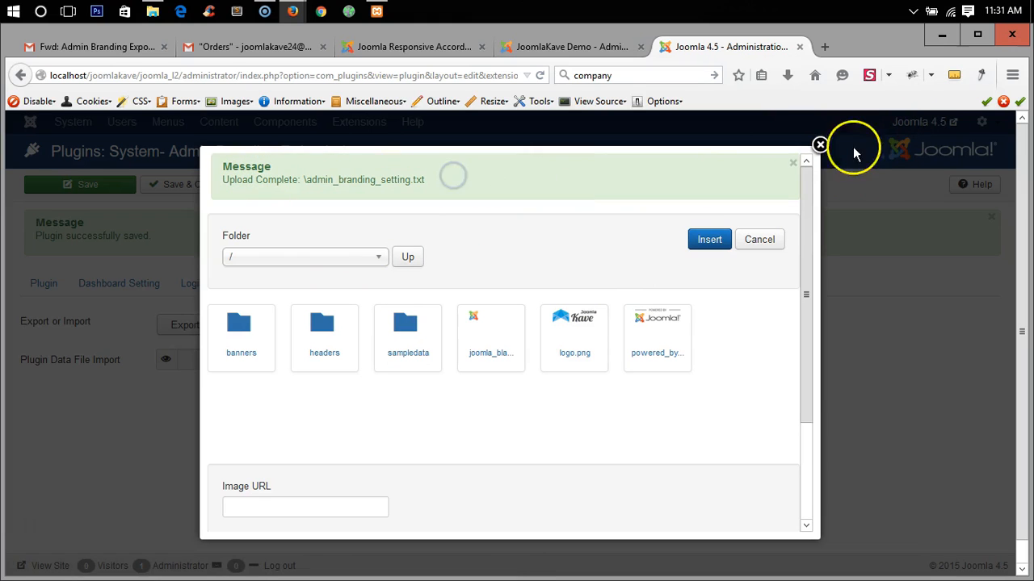
{"action": "left_click", "coordinate": [820, 145]}
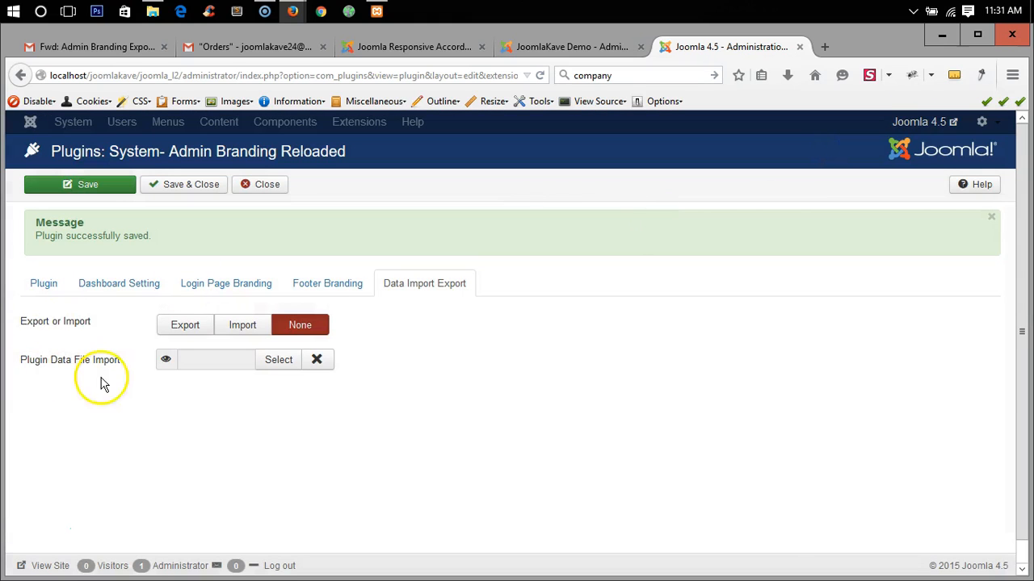
{"action": "mouse_move", "coordinate": [165, 359]}
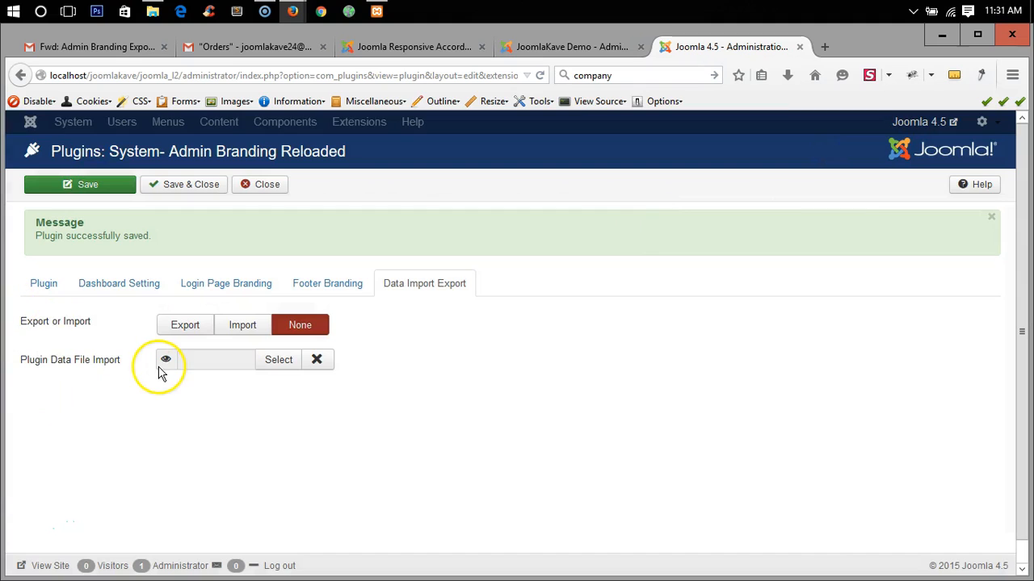
{"action": "mouse_move", "coordinate": [358, 354]}
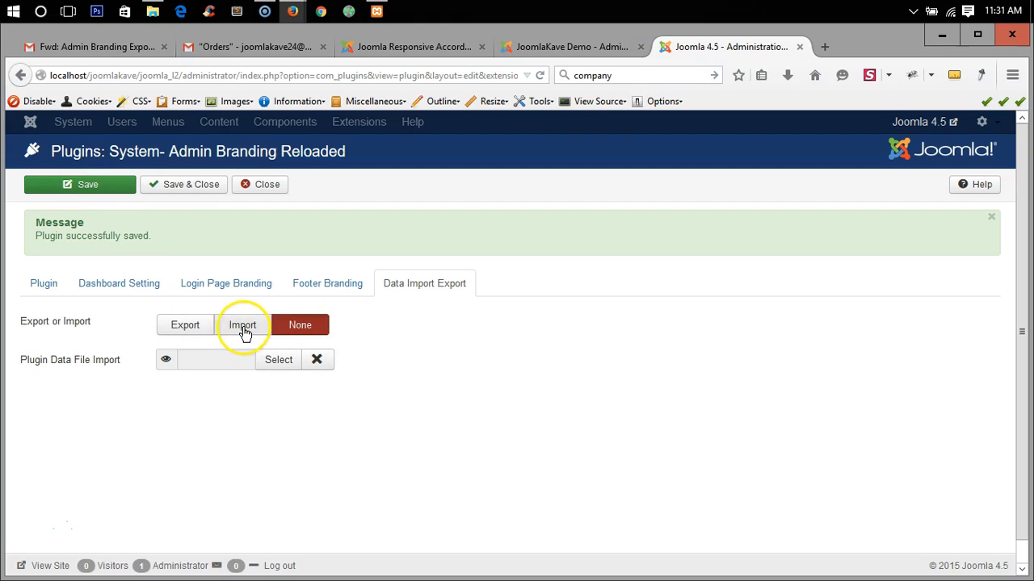
Step: Set Export or Import to Import and save, restoring the JoomlaKave logo and black background
{"action": "left_click", "coordinate": [242, 325]}
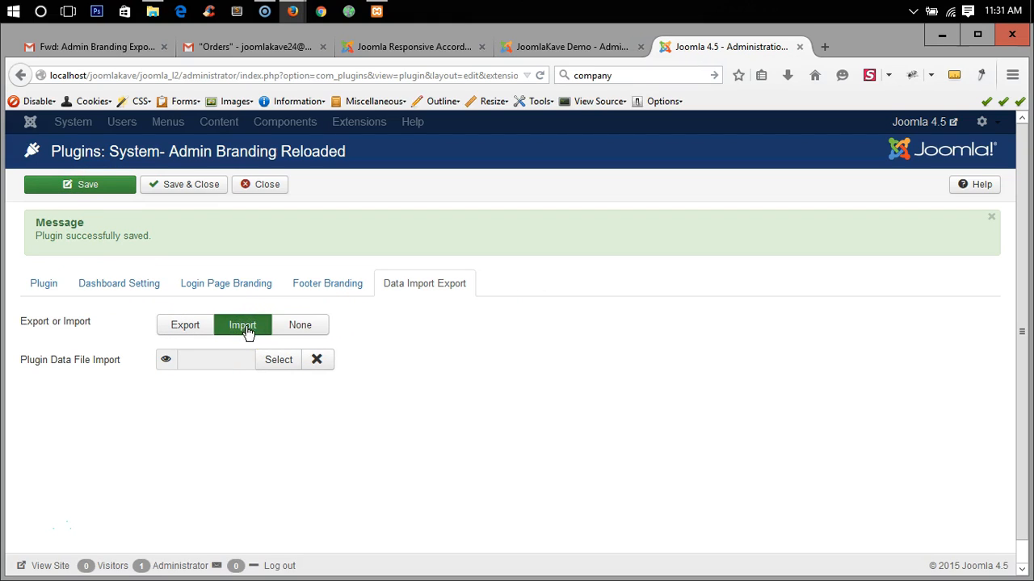
{"action": "left_click", "coordinate": [242, 325]}
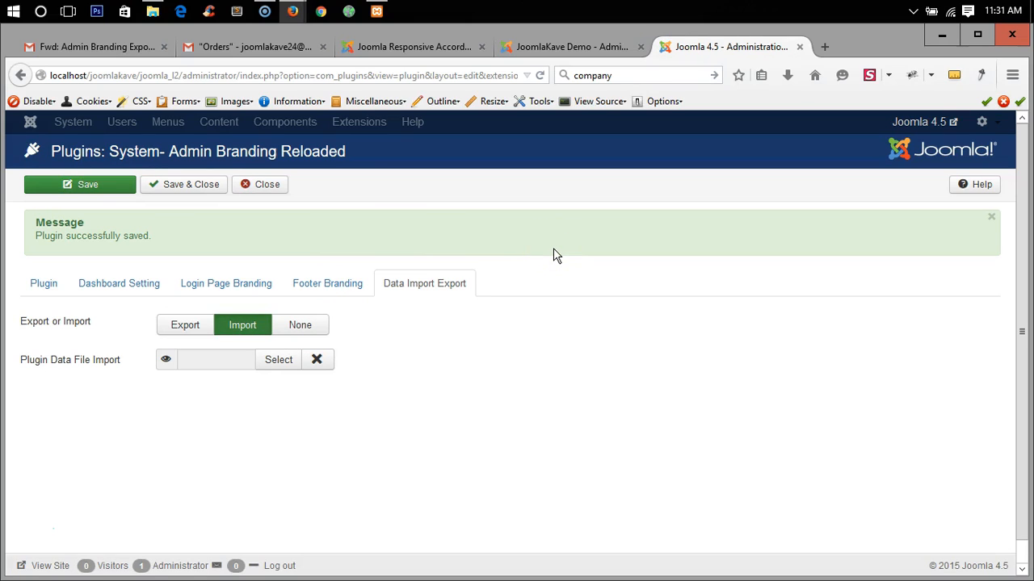
{"action": "left_click", "coordinate": [299, 324]}
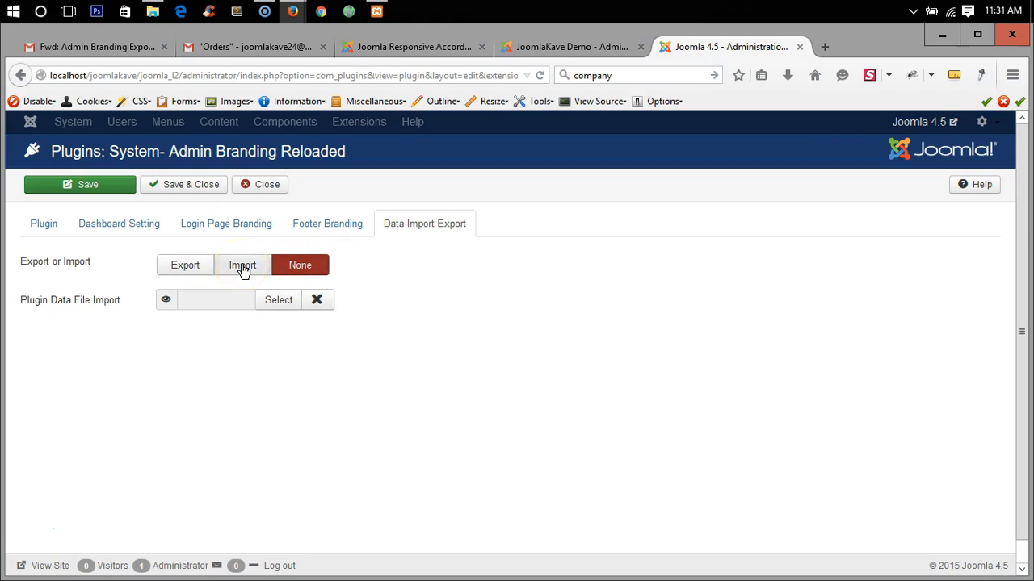
{"action": "left_click", "coordinate": [243, 265]}
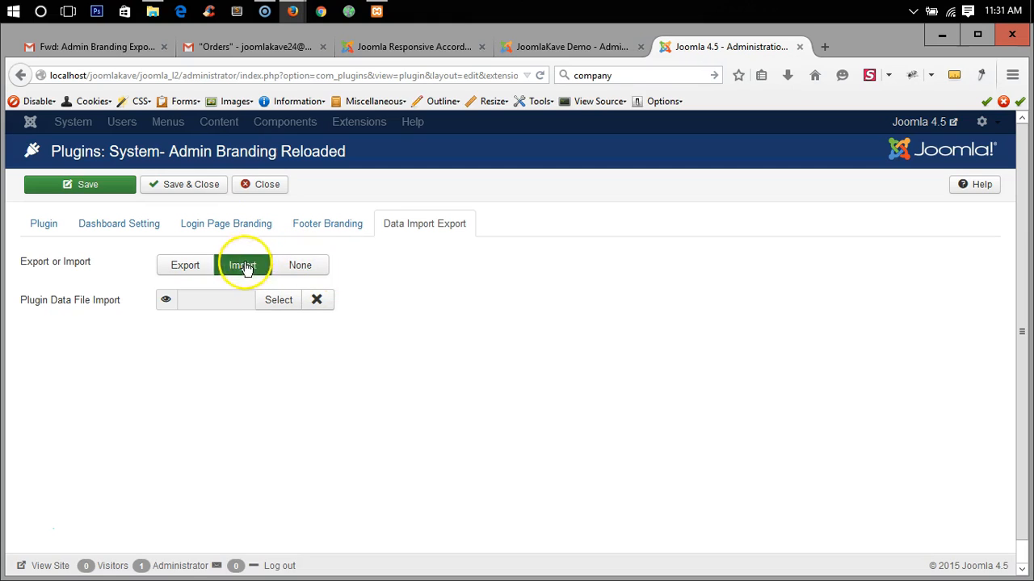
{"action": "left_click", "coordinate": [242, 265]}
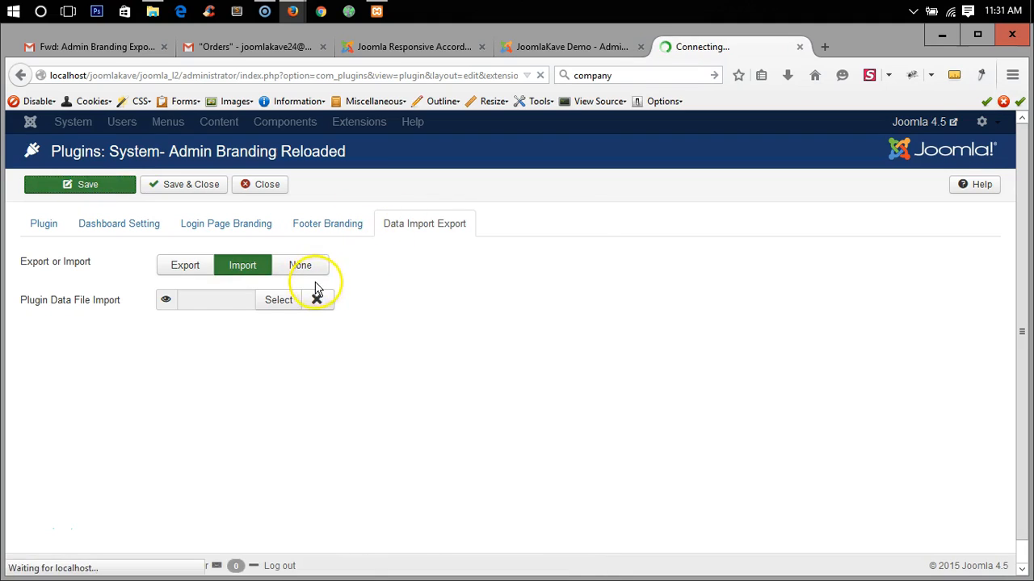
{"action": "left_click", "coordinate": [80, 184]}
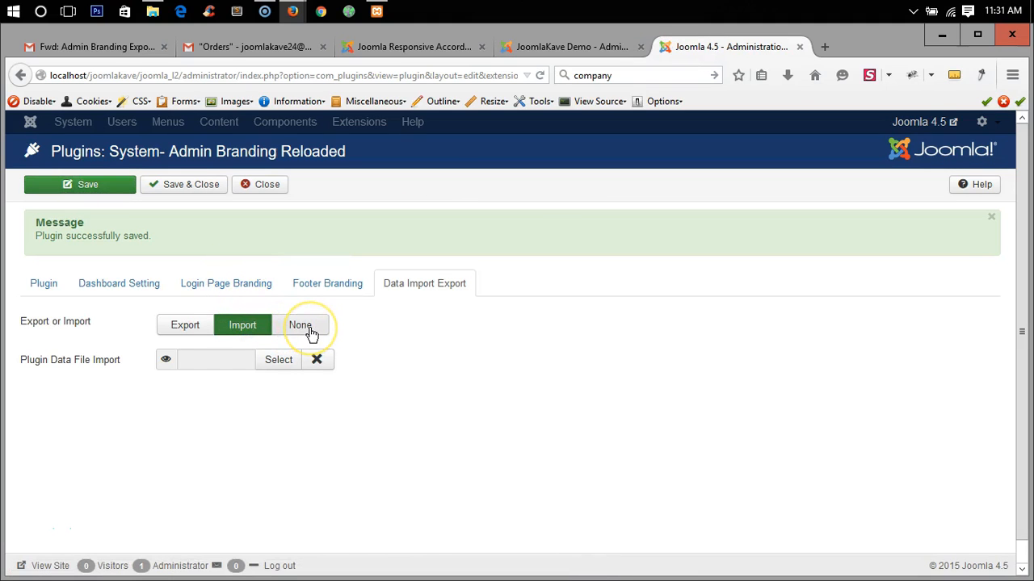
{"action": "left_click", "coordinate": [300, 325]}
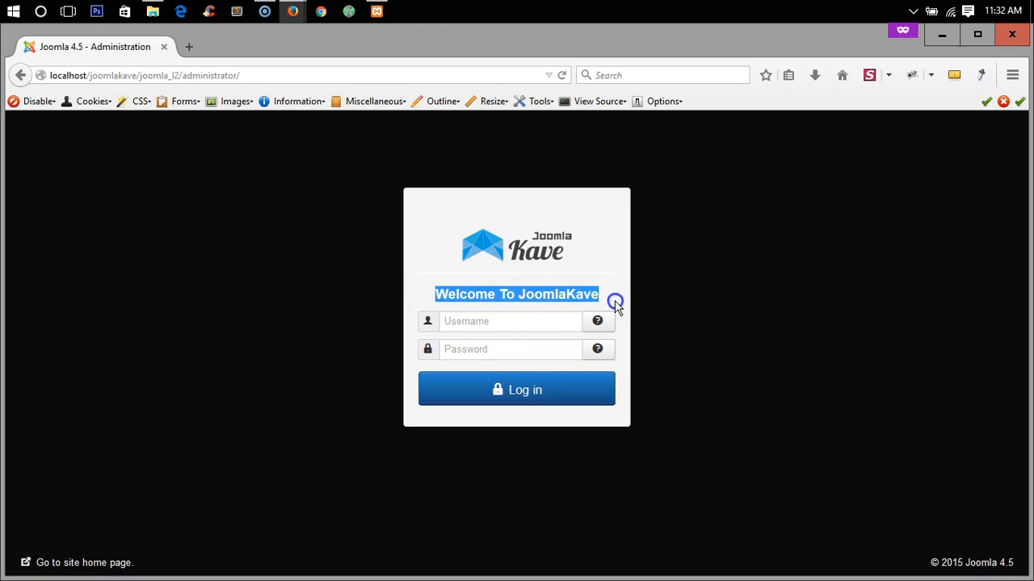
{"action": "left_click", "coordinate": [215, 278]}
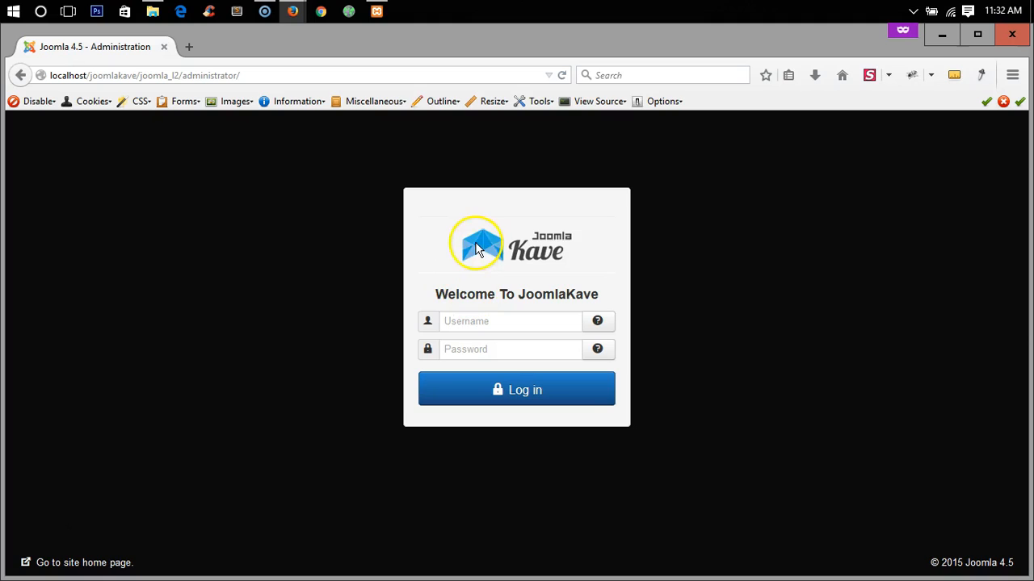
{"action": "mouse_move", "coordinate": [529, 245]}
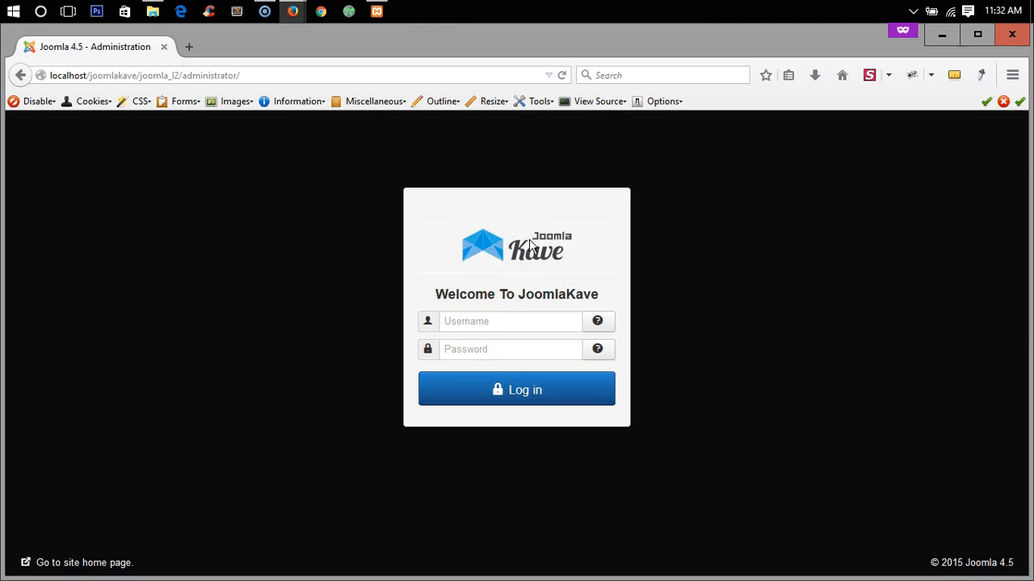
{"action": "mouse_move", "coordinate": [291, 11]}
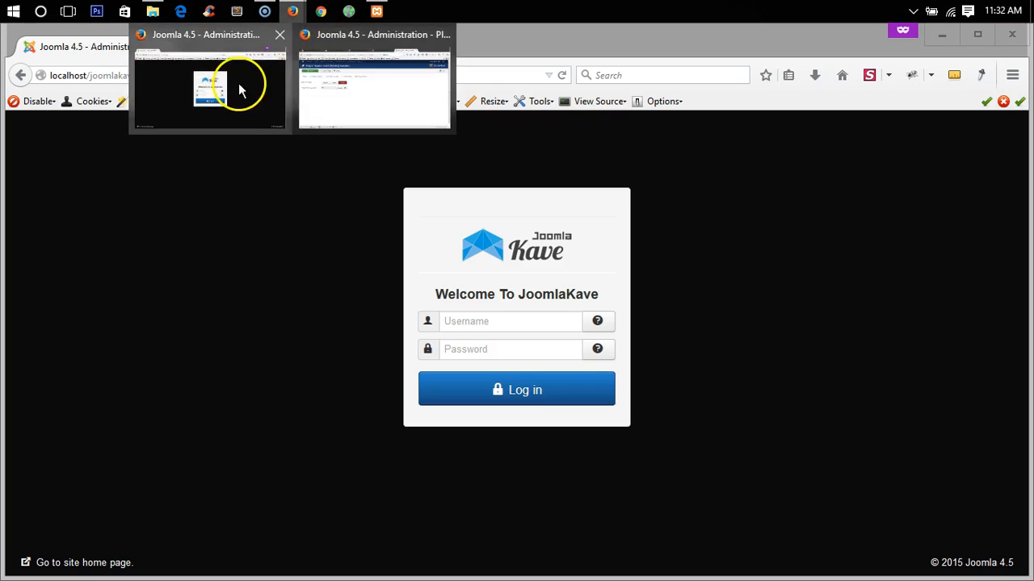